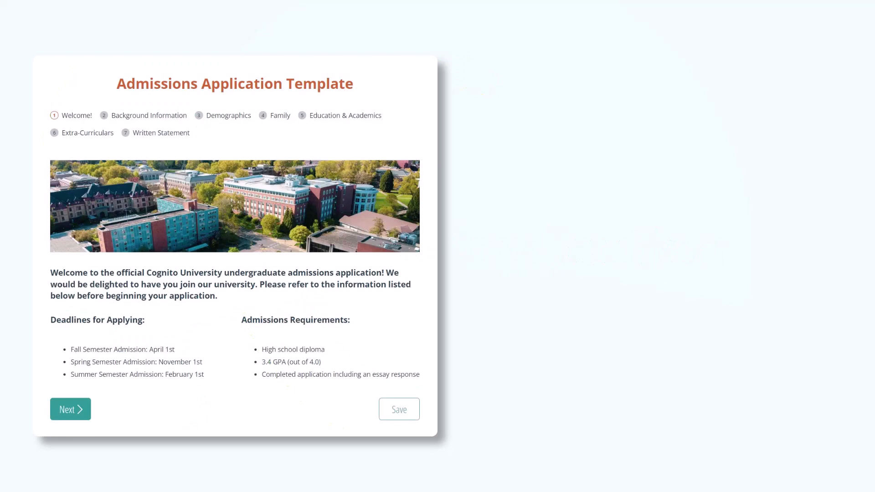
Step: Advance through Background Information and Education & Academics to the Written Statement page
click(69, 409)
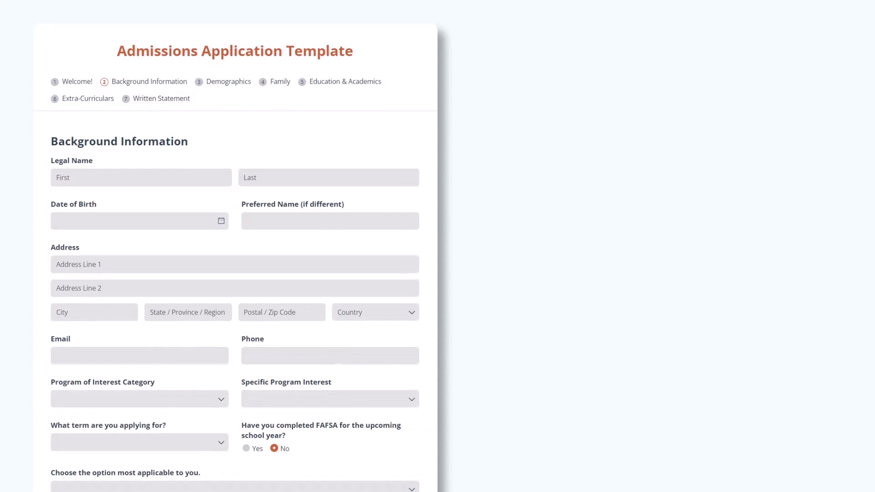
scroll(down, 3)
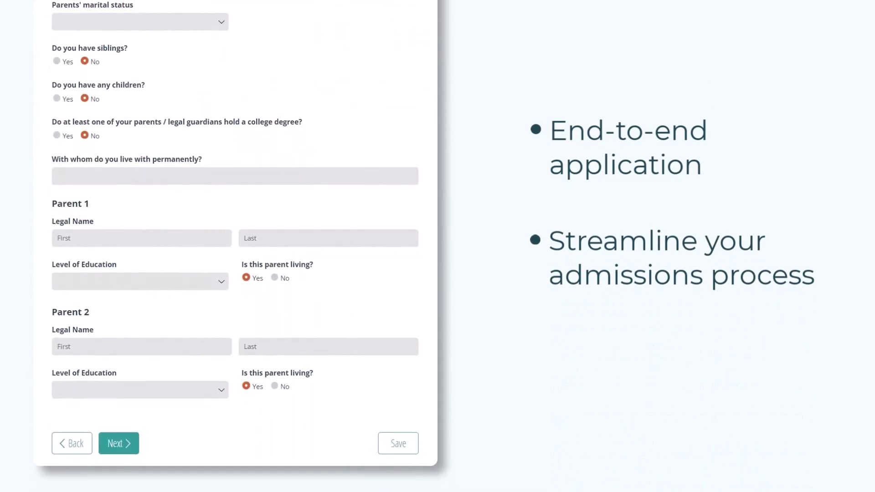
click(119, 443)
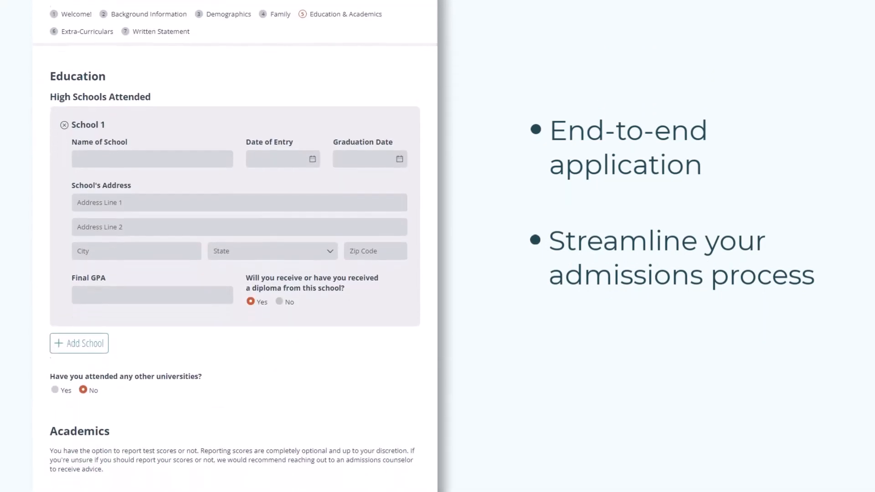
scroll(up, 3)
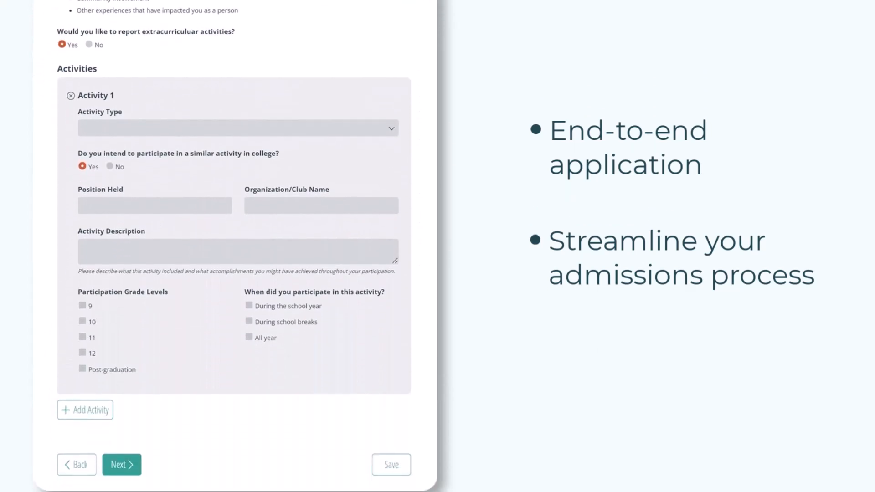
click(121, 465)
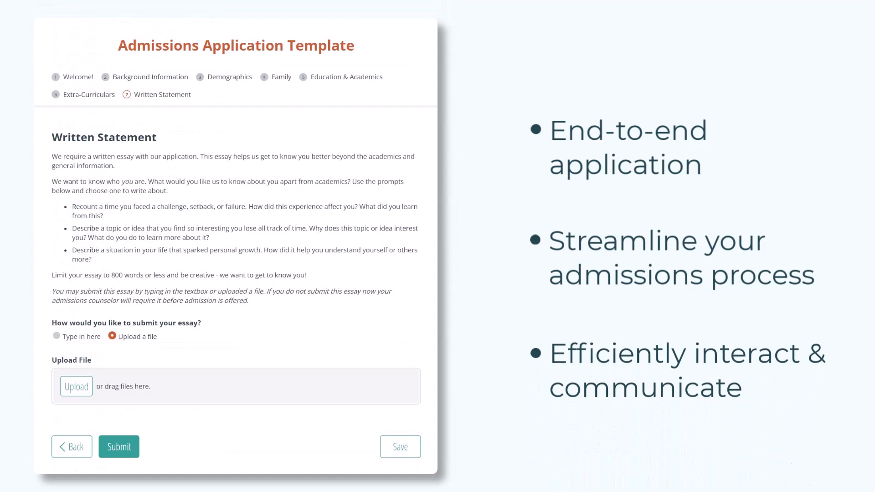
click(118, 446)
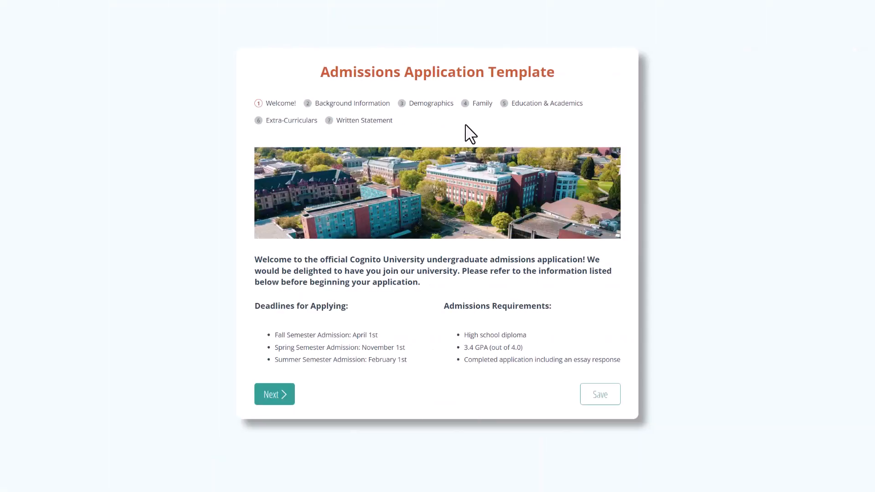
mouse_move(310, 340)
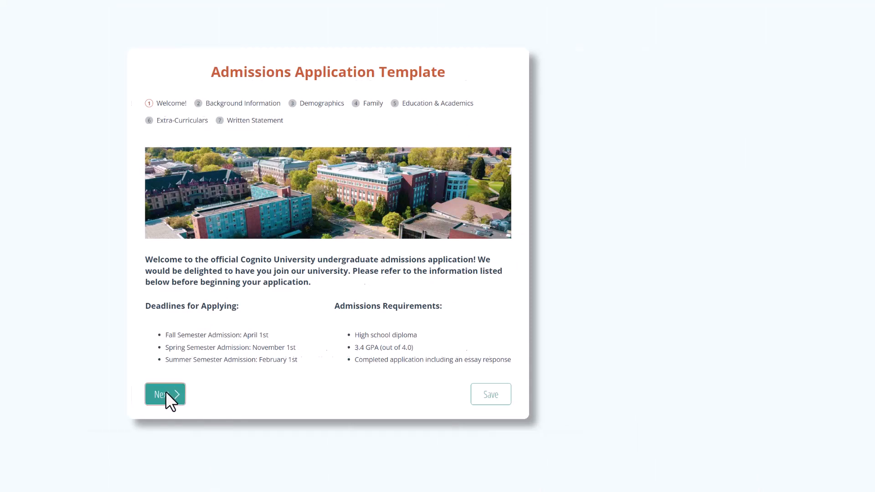
Step: Start the application, answering Yes to other languages on Demographics and to children on Family
click(165, 393)
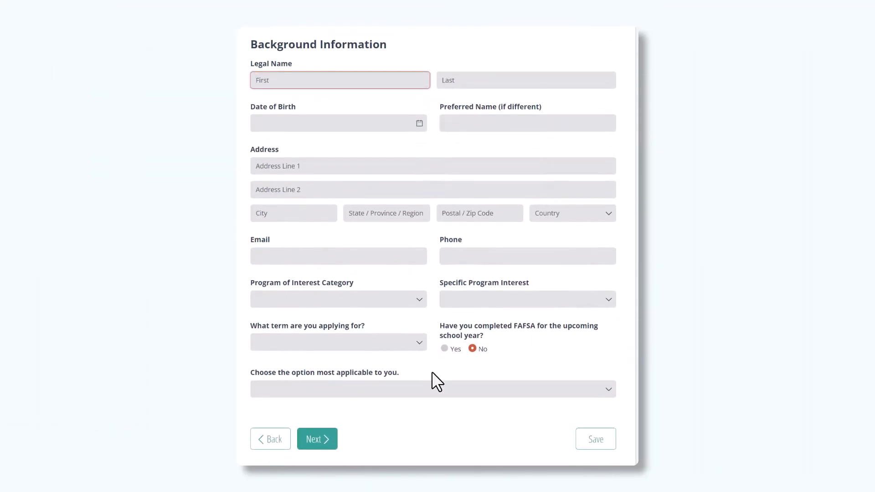
mouse_move(316, 438)
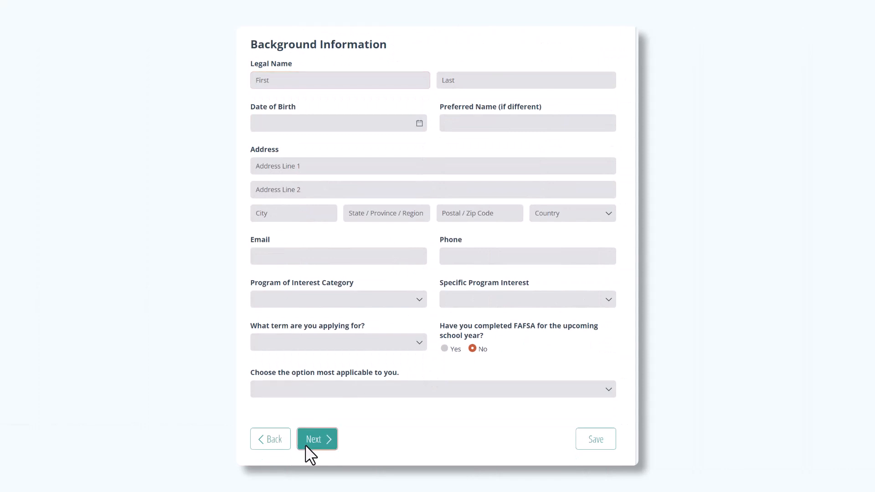
click(316, 439)
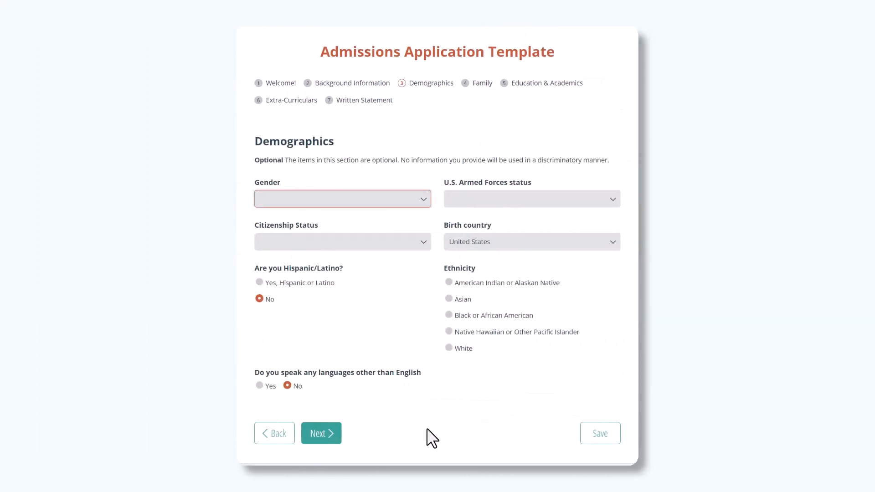
click(260, 386)
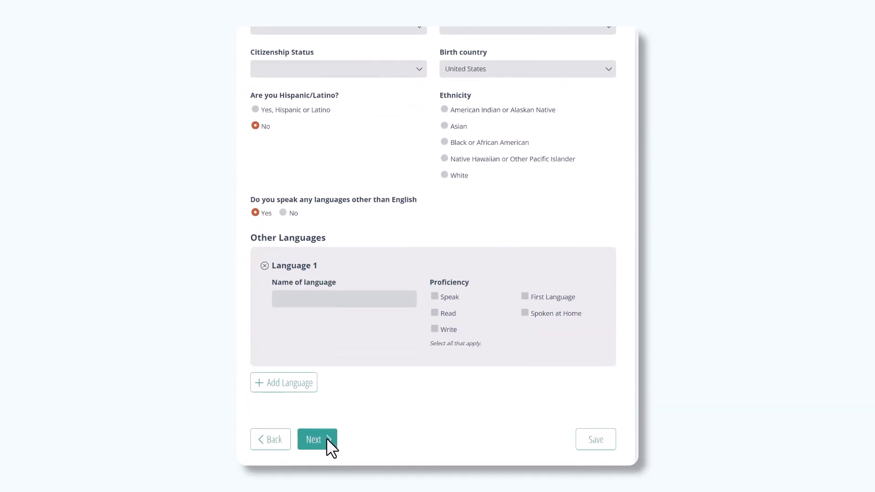
click(316, 440)
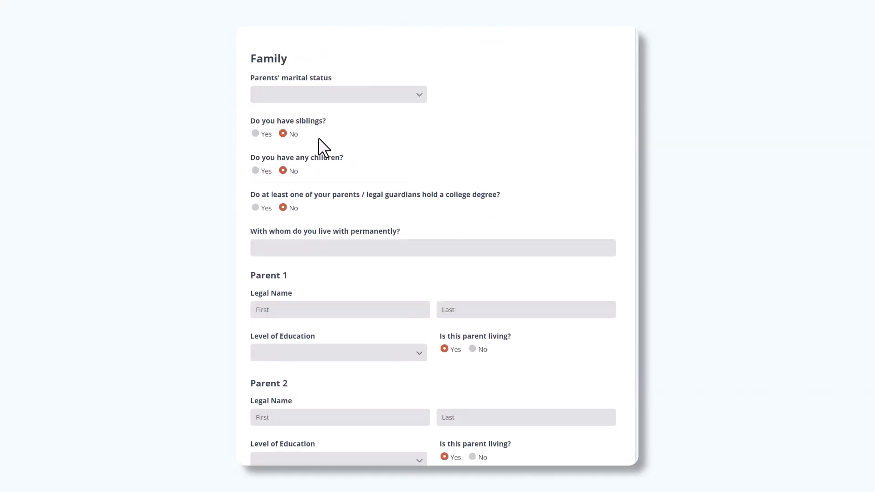
click(255, 171)
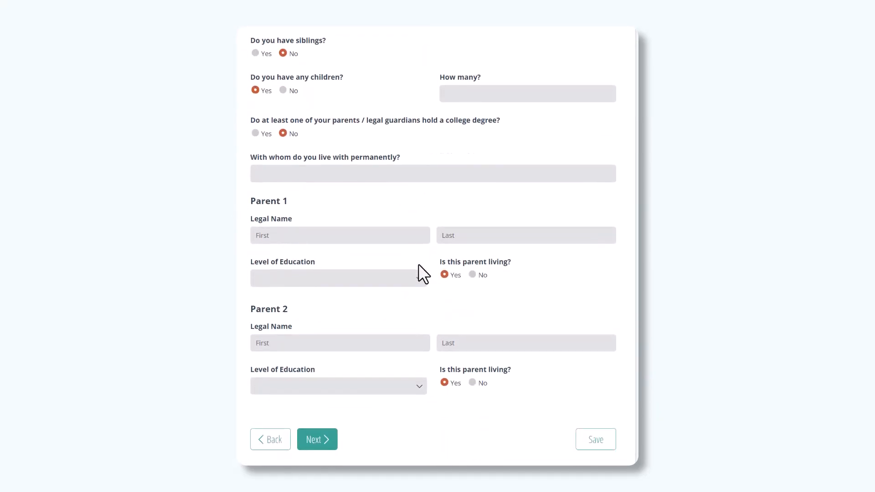
Step: Continue through Education & Academics and Extra-Curriculars to the Written Statement page
click(316, 440)
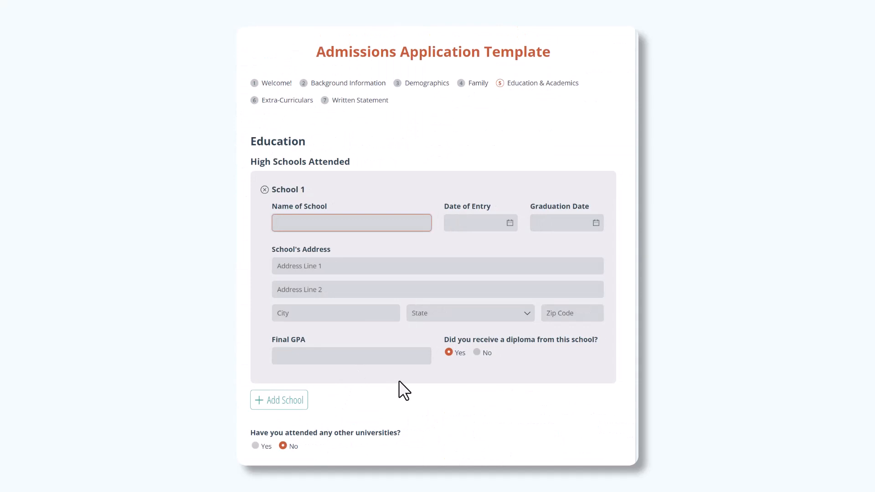
scroll(down, 3)
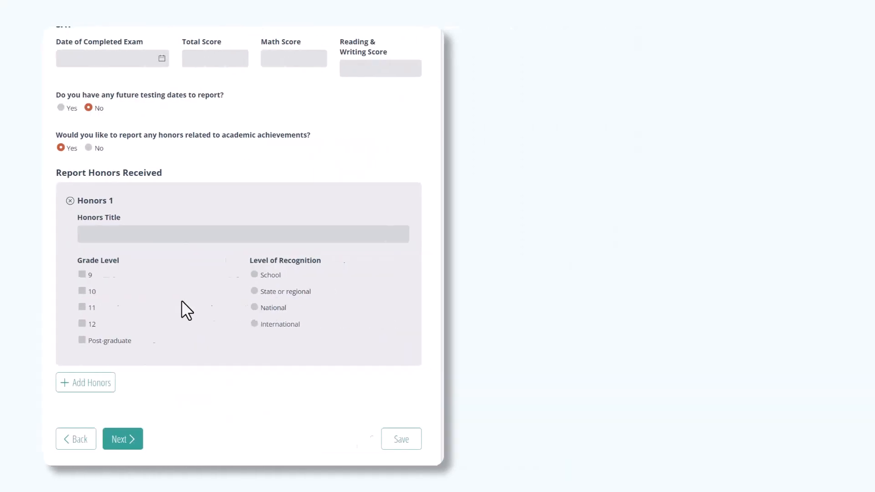
click(119, 439)
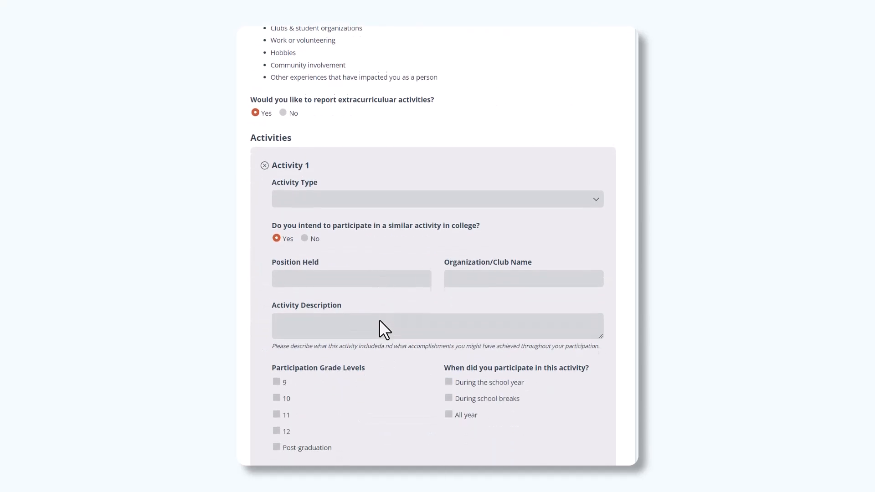
scroll(down, 3)
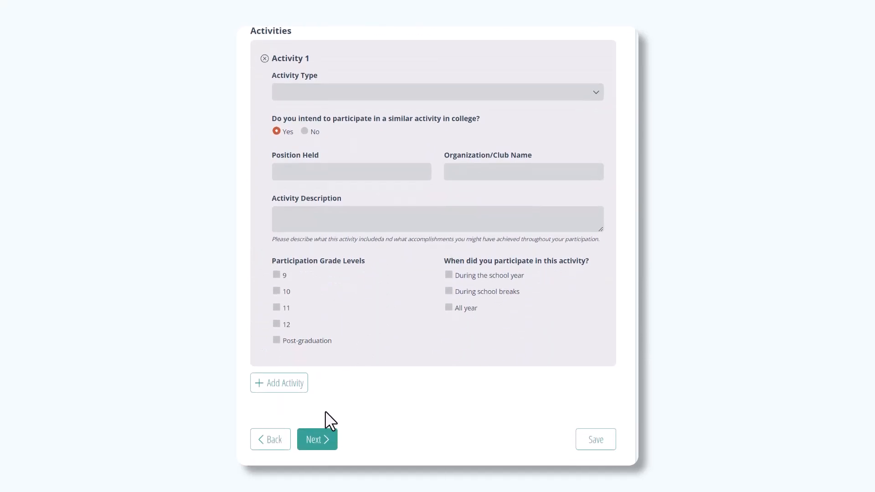
click(316, 439)
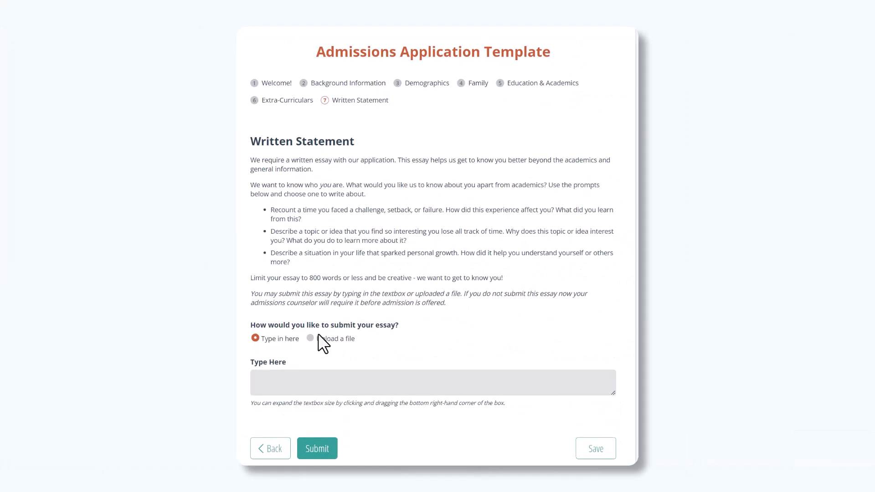
Step: Choose 'Upload a file' for the essay, submit, and open the form from the notification
click(311, 338)
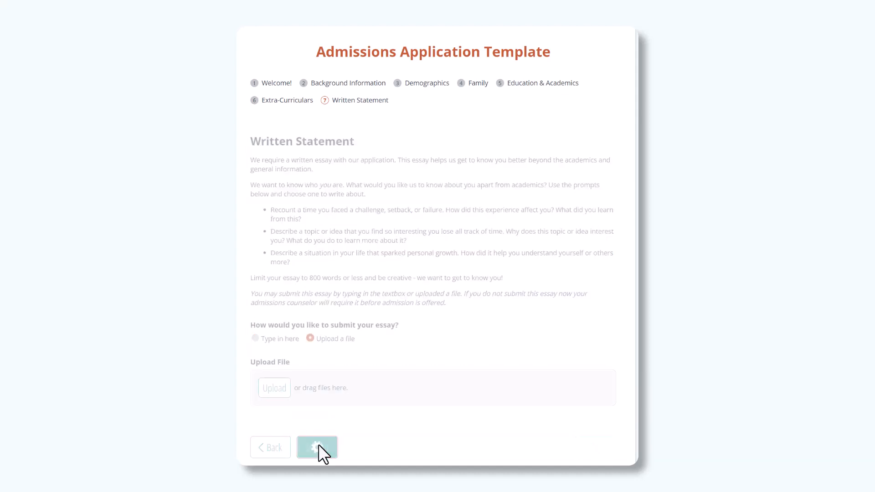
click(317, 447)
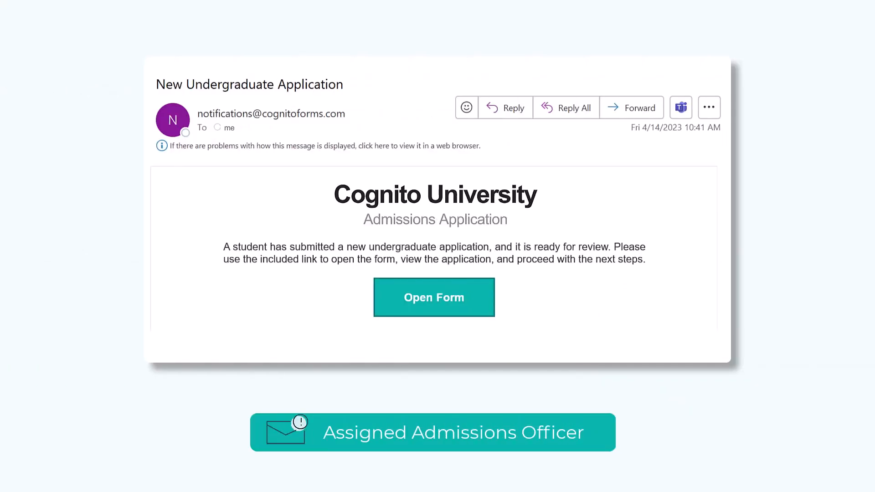
click(433, 297)
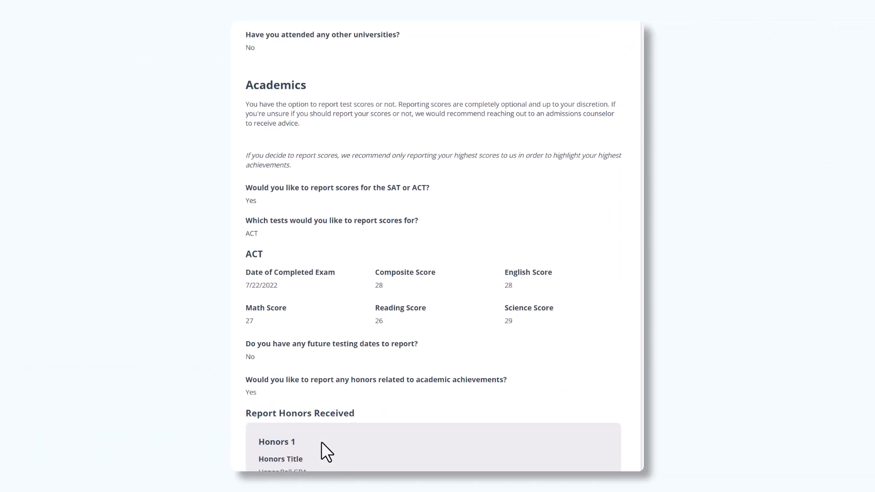
Step: Give reasoning 'Exceeds requirements and seems like a great fit' and send the Admit decision
scroll(down, 3)
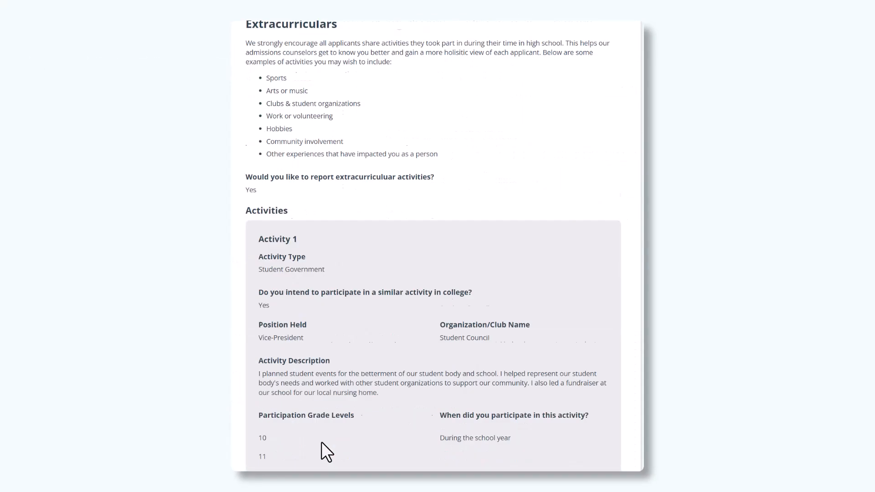
scroll(down, 3)
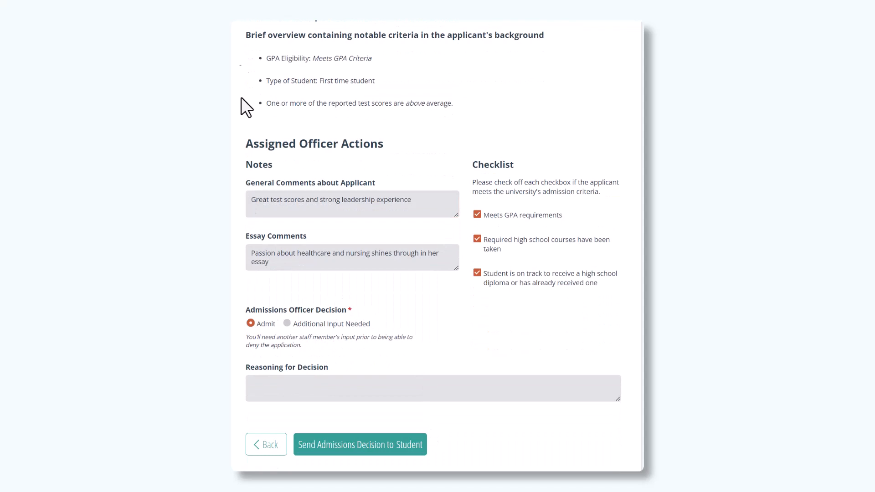
text(Exceeds requirements and)
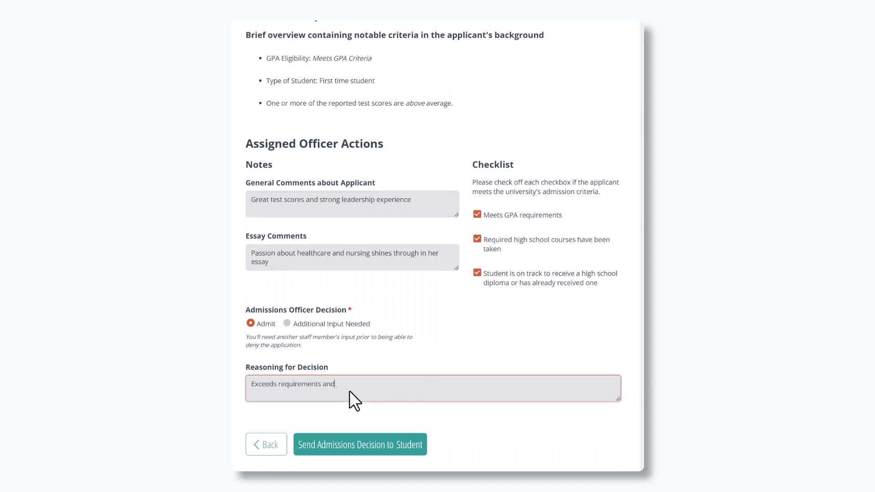
text(seems like a great fit)
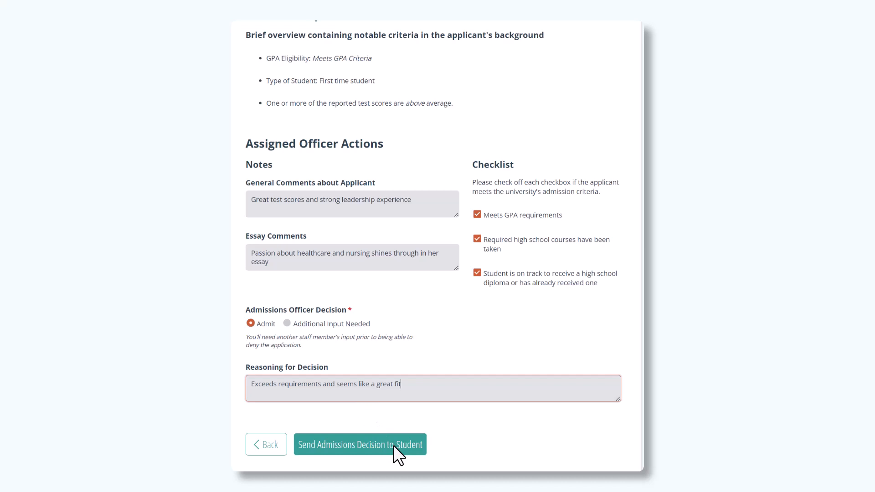
click(359, 445)
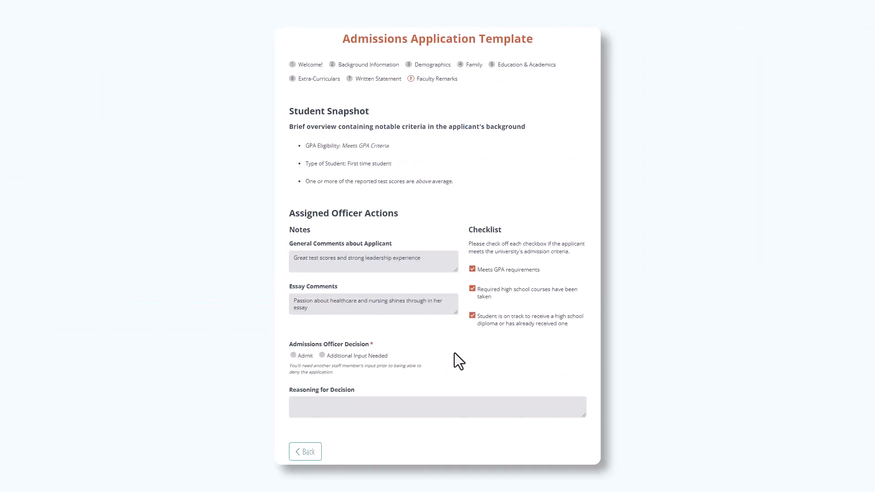
mouse_move(350, 351)
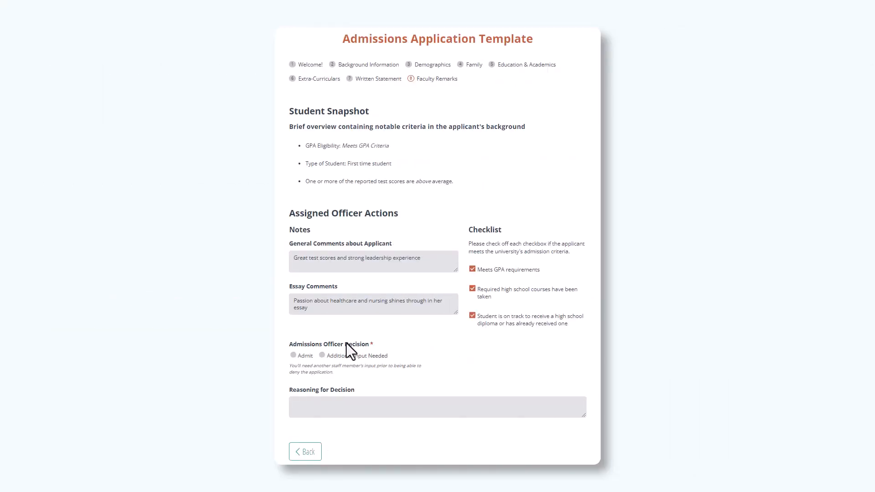
Step: Mark the decision as Additional Input Needed and select who must give input
click(320, 355)
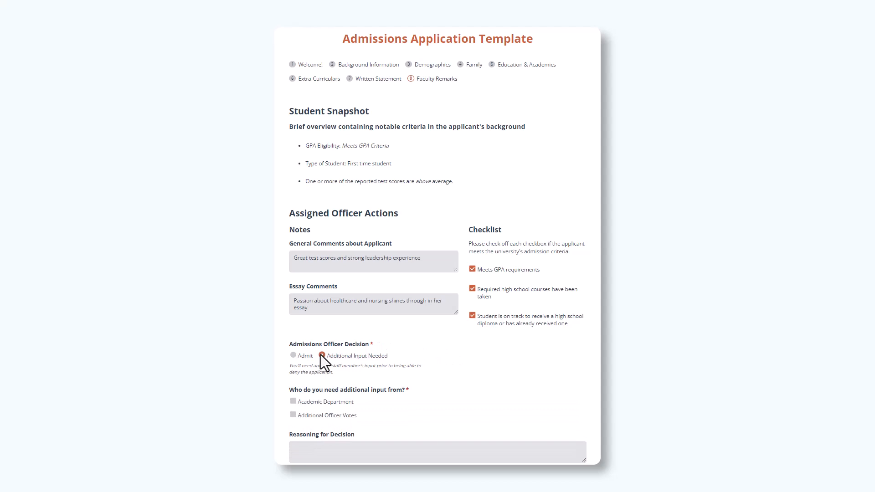
click(321, 355)
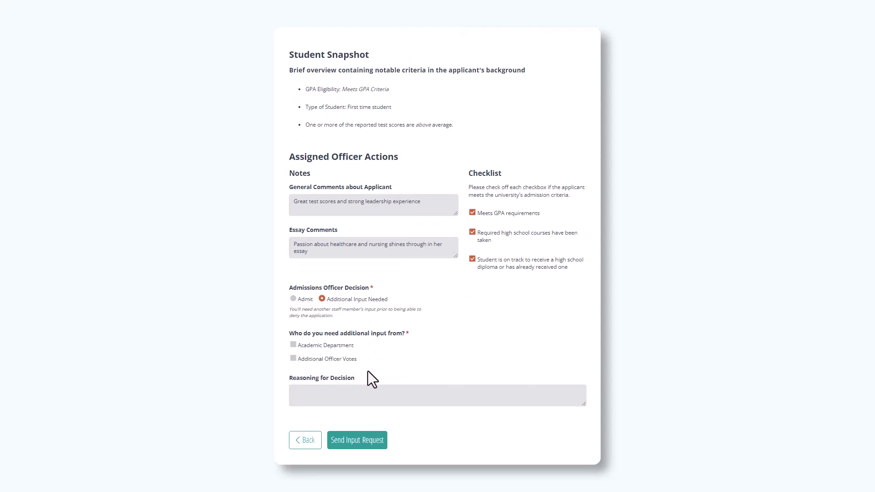
mouse_move(333, 368)
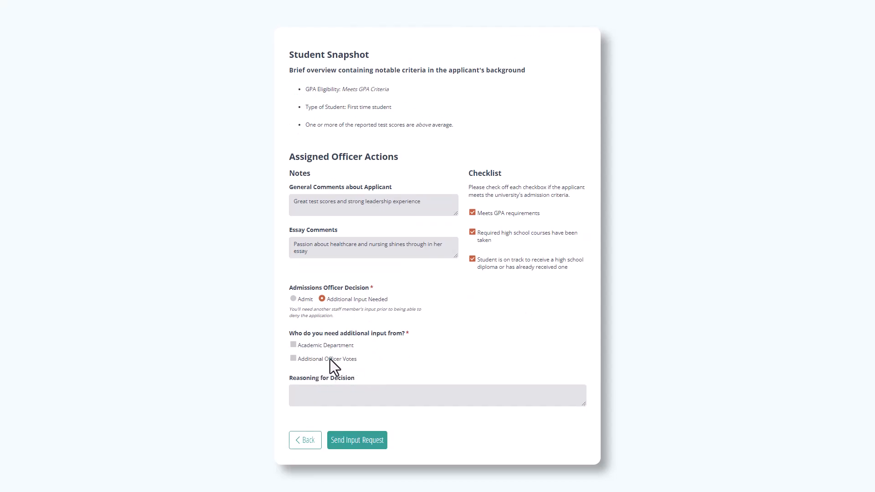
click(293, 345)
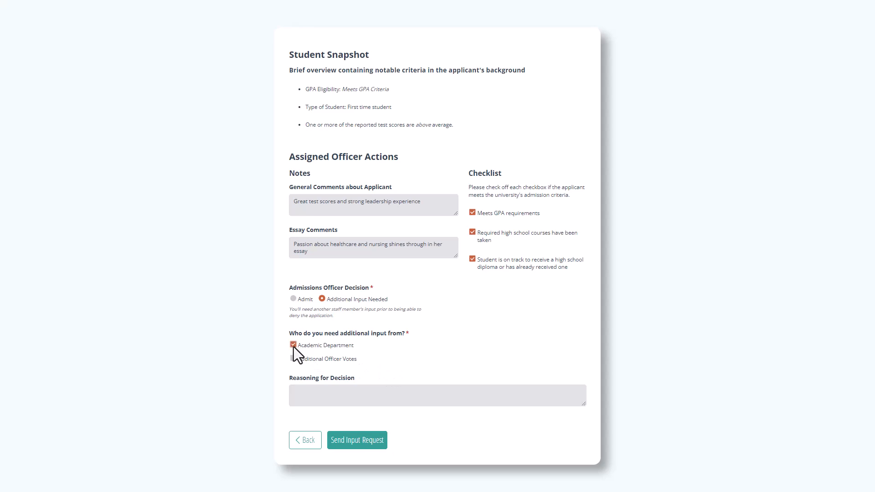
Step: Enter reasoning 'Department approval needed before final decision' and send the input request
click(437, 395)
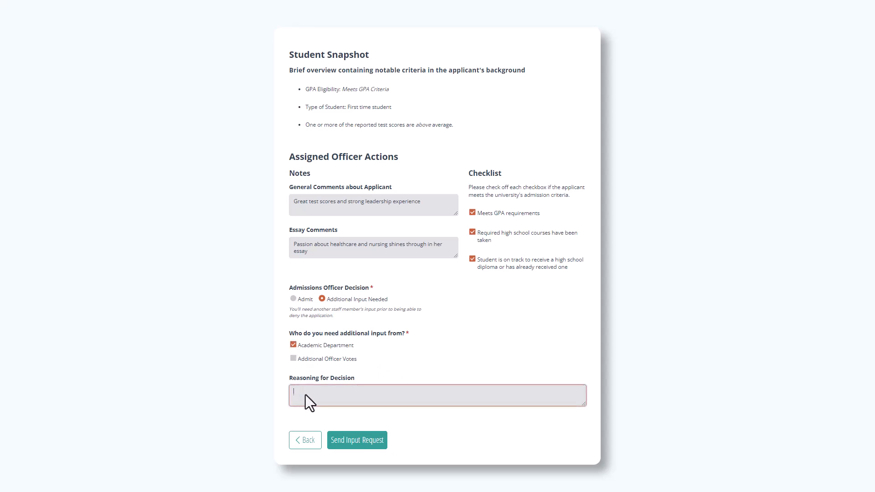
text(Exceeds requirements and seems like a great fit)
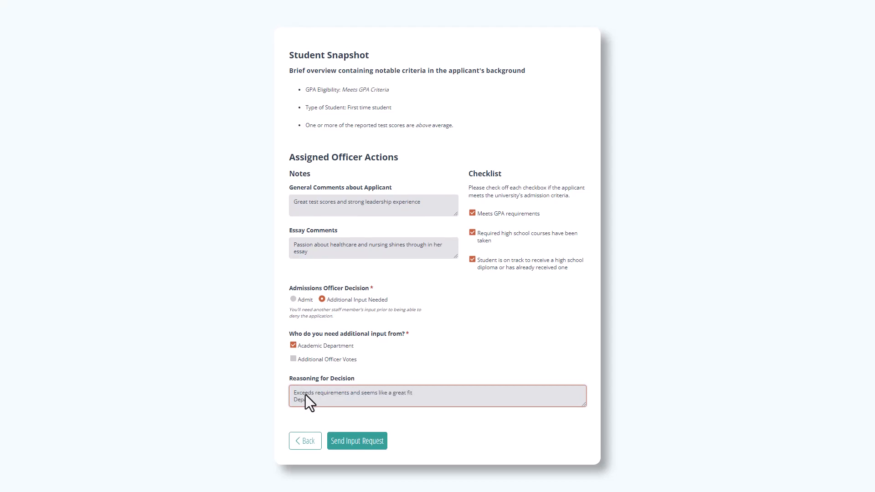
text(Department approval needed before fin)
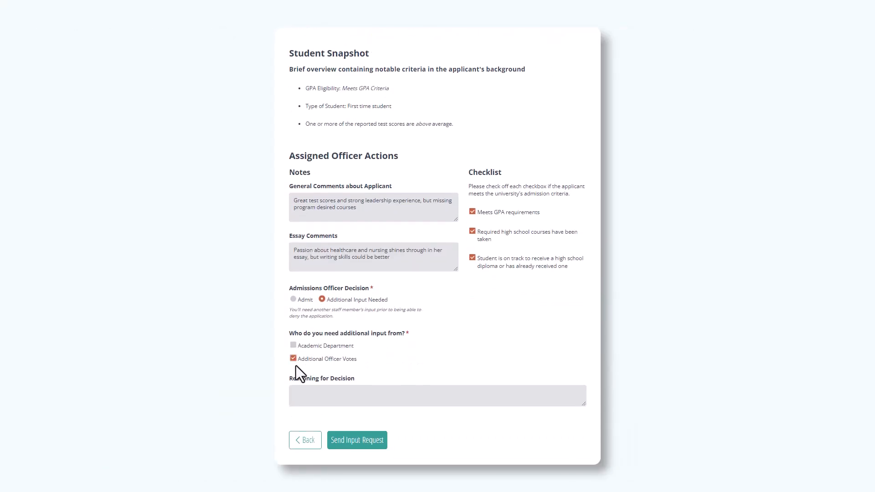
text(Meets requirements and could be a good fit, but need assistance making a final decision)
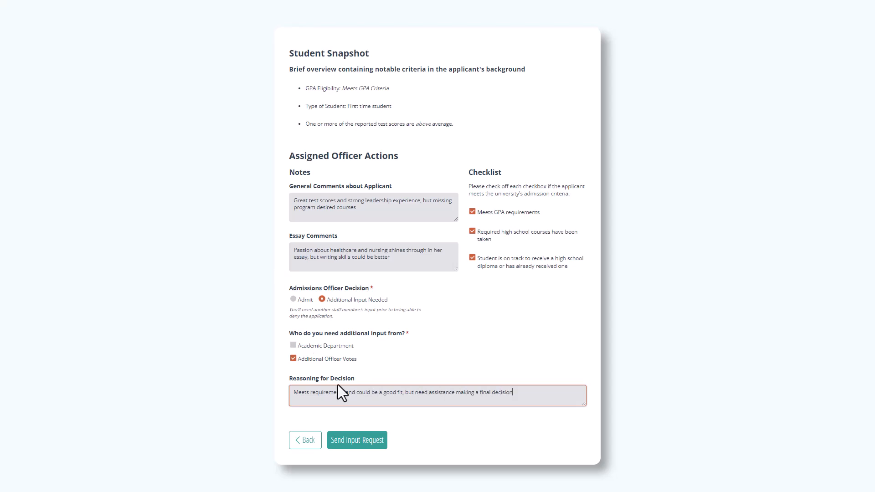
click(357, 440)
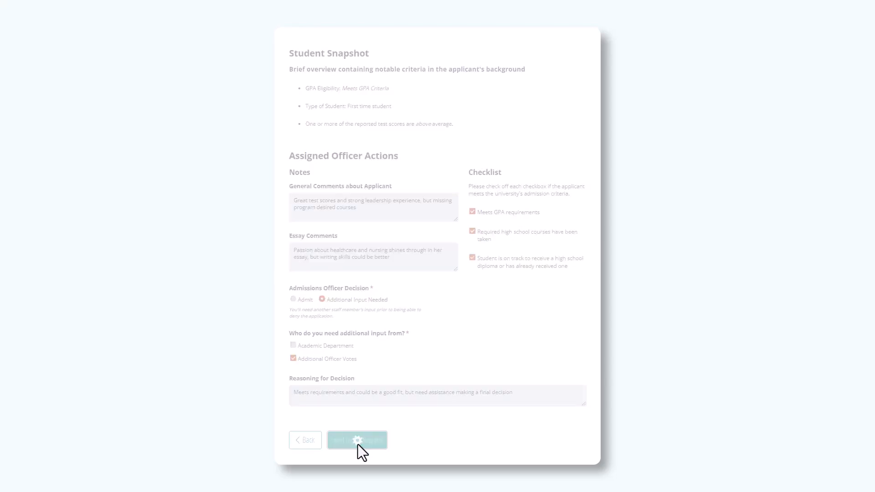
click(356, 440)
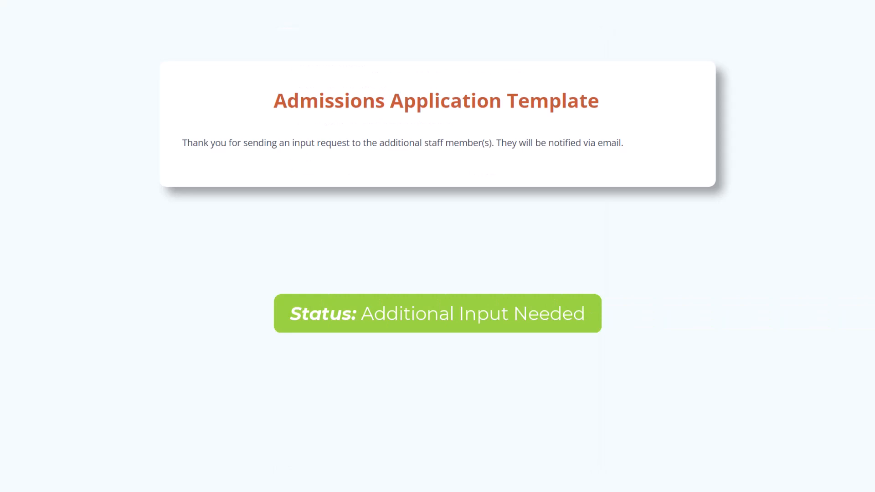
Step: Open the form from the department email, give Admit reasoning, and notify the Admissions Office
click(445, 459)
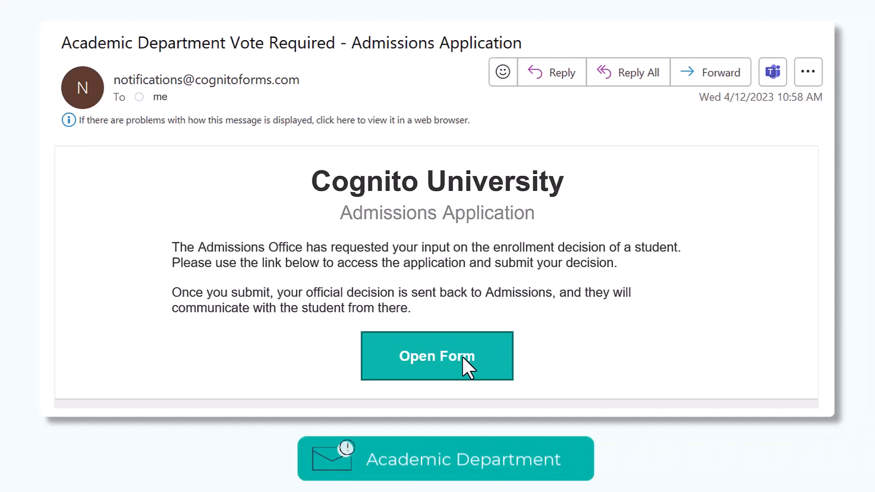
click(437, 356)
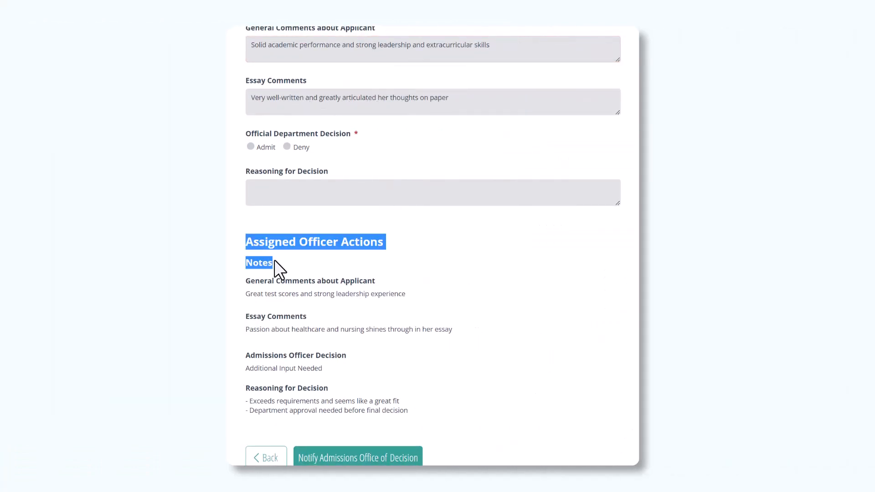
scroll(up, 3)
text(Would ma)
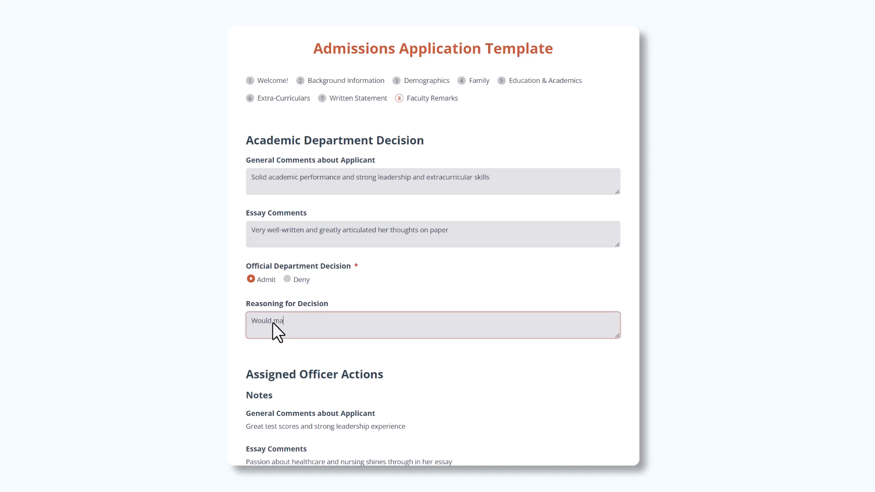
text(ke a great addition to our department)
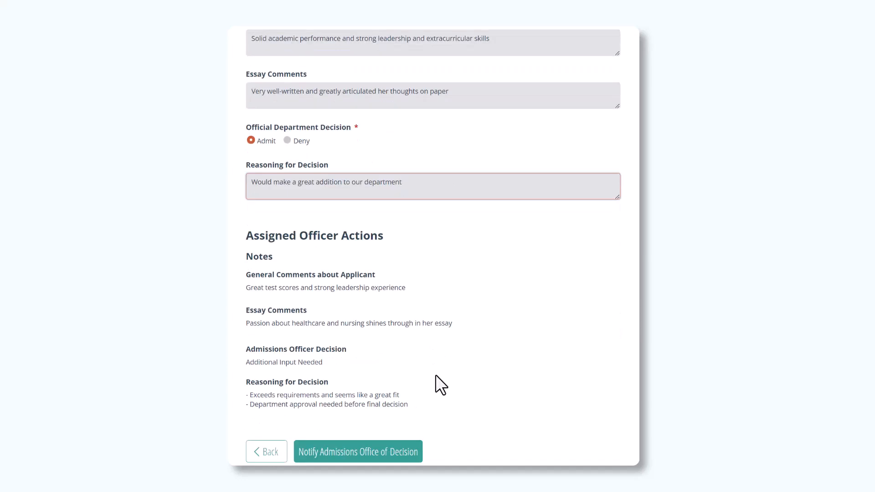
scroll(down, 3)
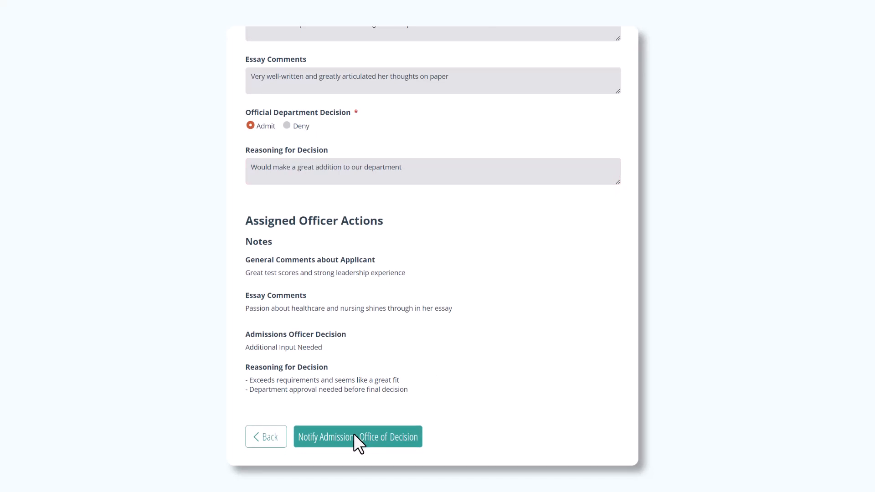
click(358, 437)
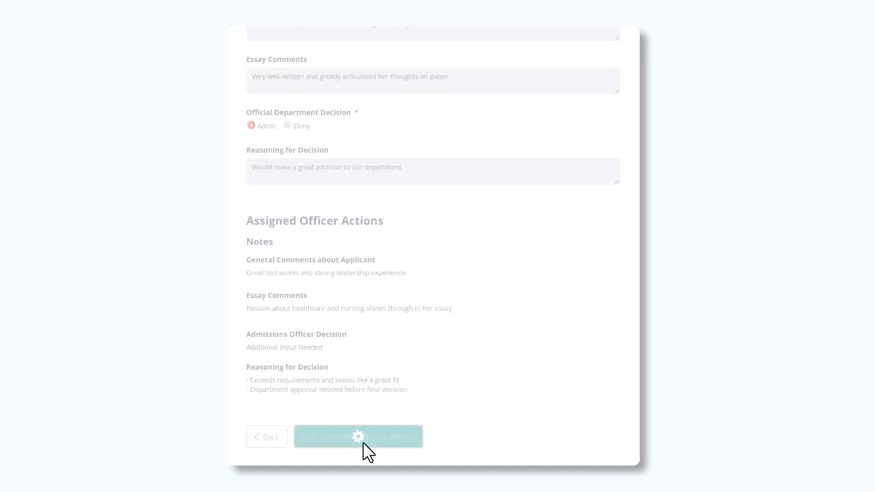
click(357, 436)
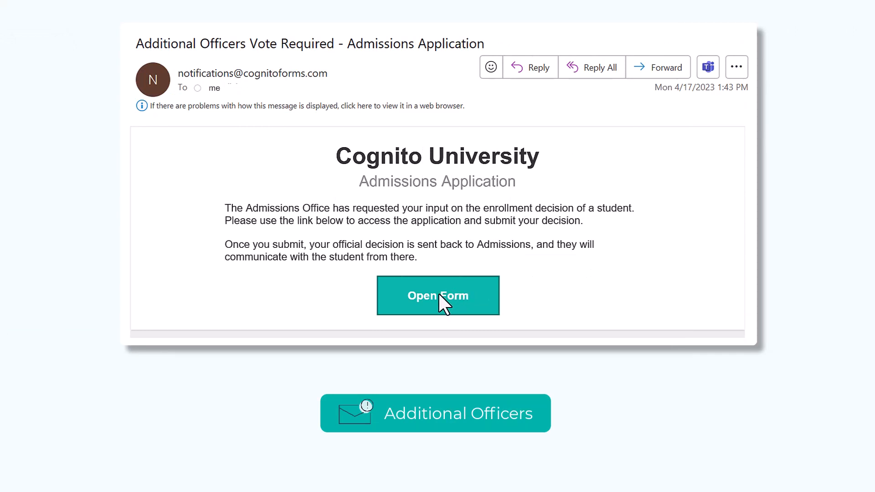
Step: Open the form from the officers' email, add an officer Deny vote, and notify Admissions
click(437, 295)
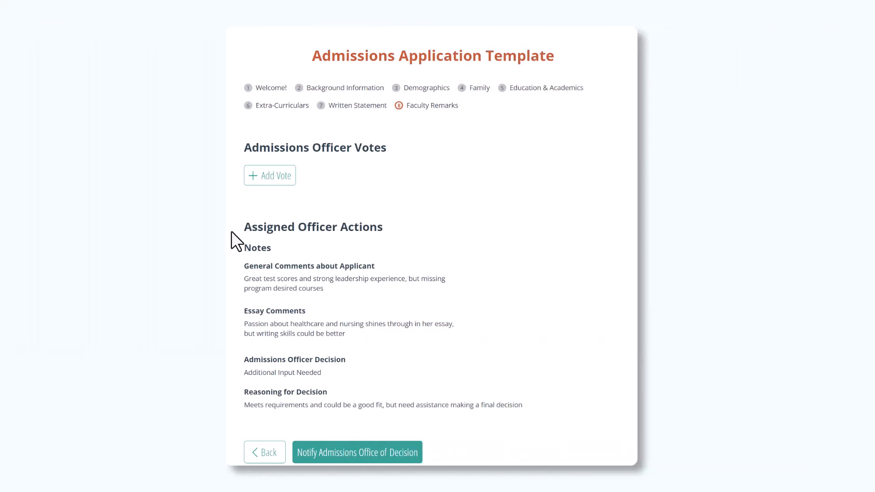
mouse_move(303, 254)
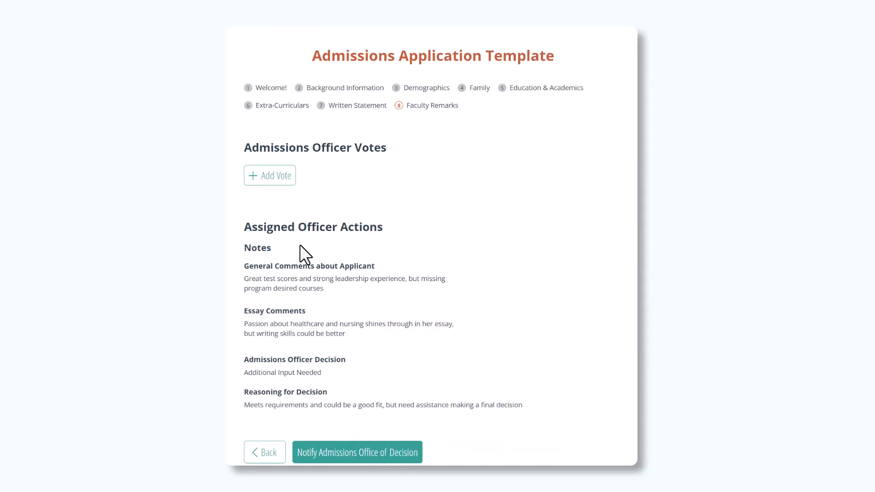
click(270, 174)
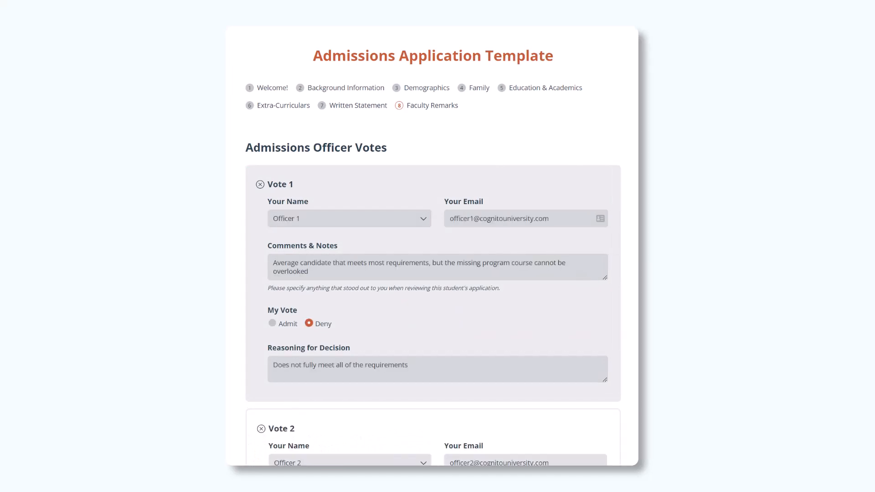
scroll(down, 3)
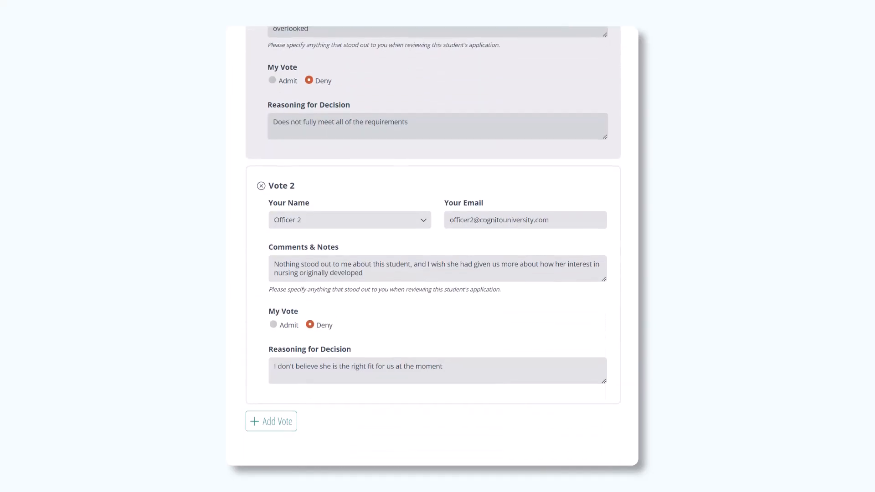
scroll(down, 3)
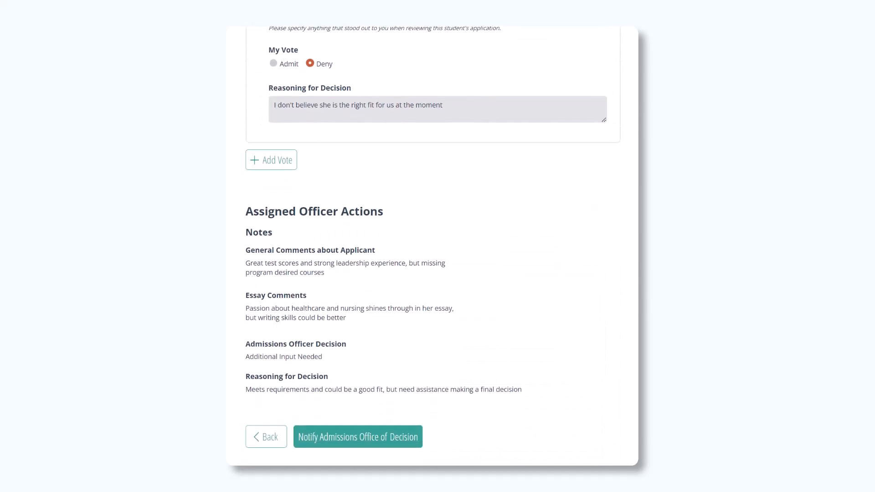
mouse_move(357, 441)
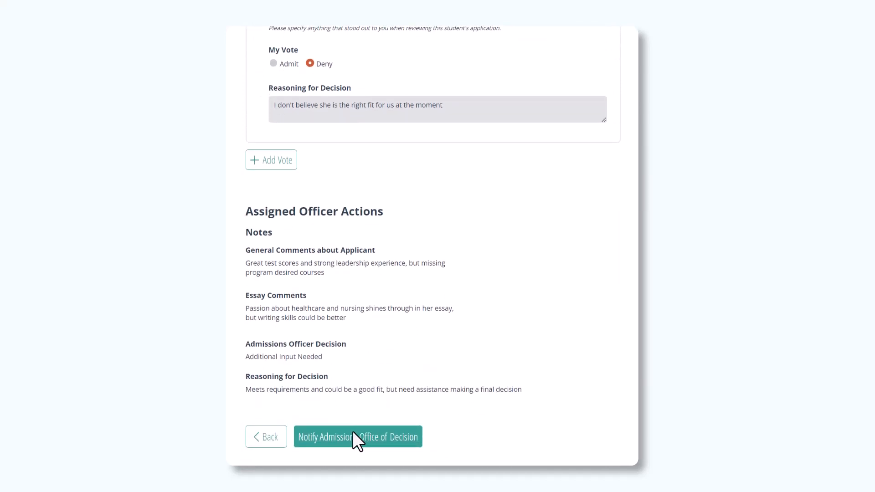
click(357, 436)
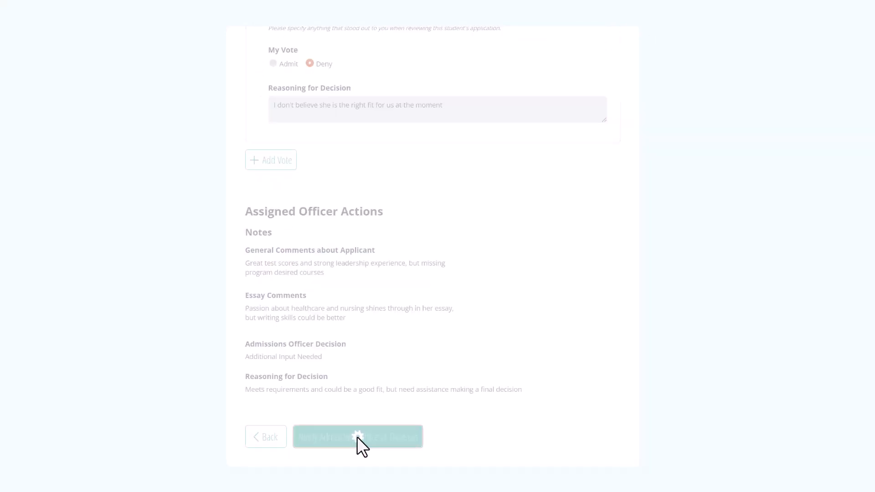
click(358, 437)
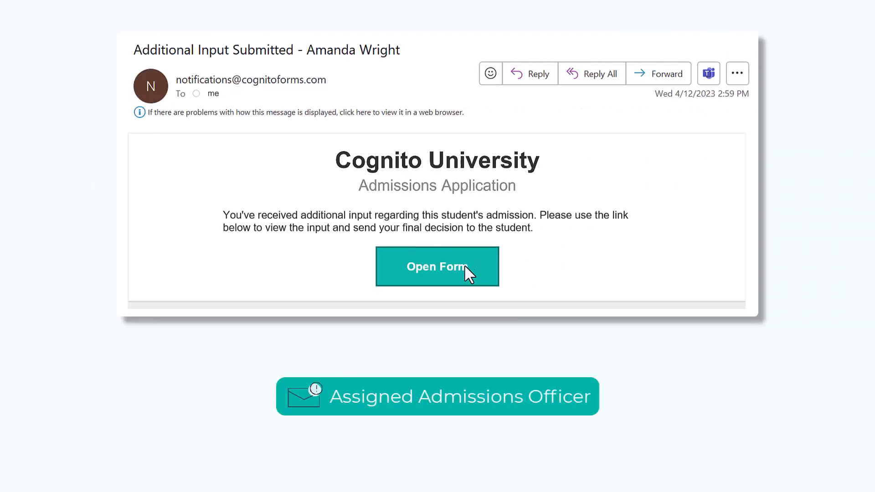
Step: Open the application from the notification email and set the Final Decision to Deny
click(437, 266)
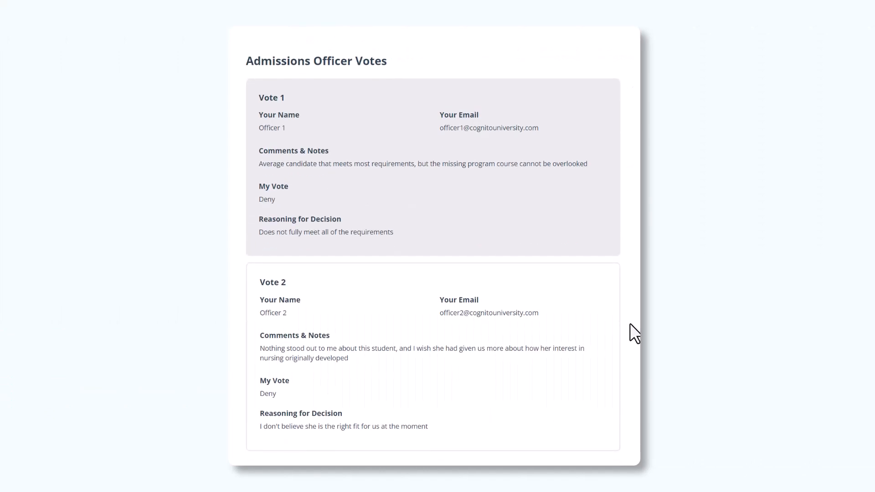
scroll(down, 3)
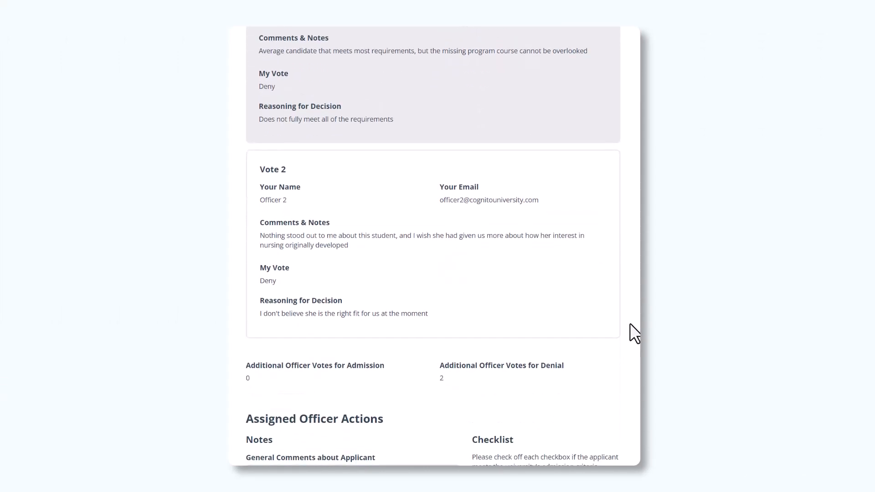
scroll(down, 3)
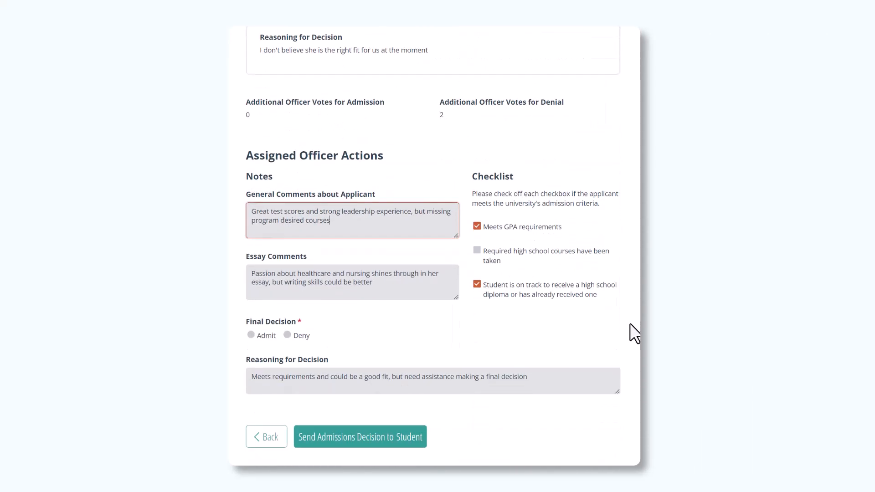
click(287, 335)
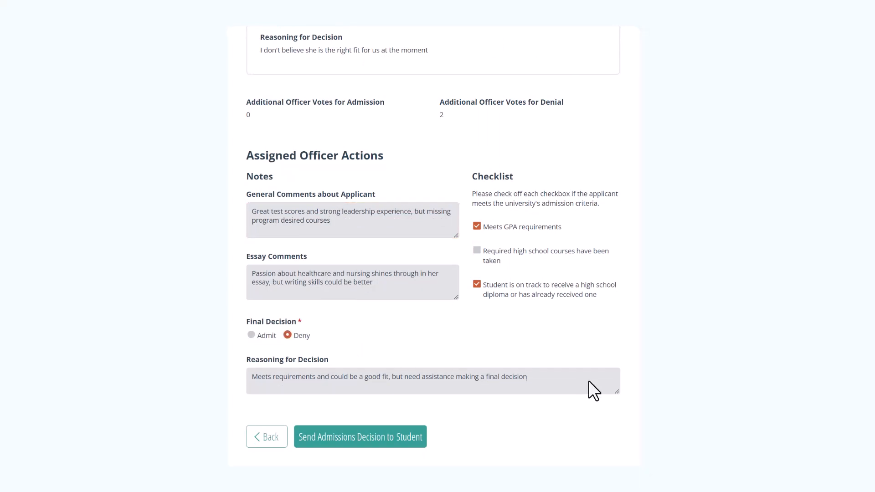
Step: Append 'Updated: Does not meet requirements' to the reasoning and send the denial
text(Updated:)
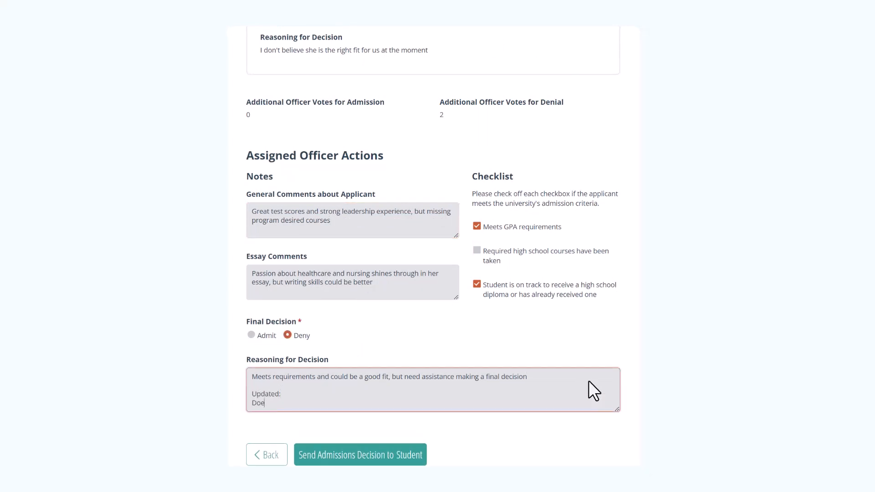
text(s not meet requirements)
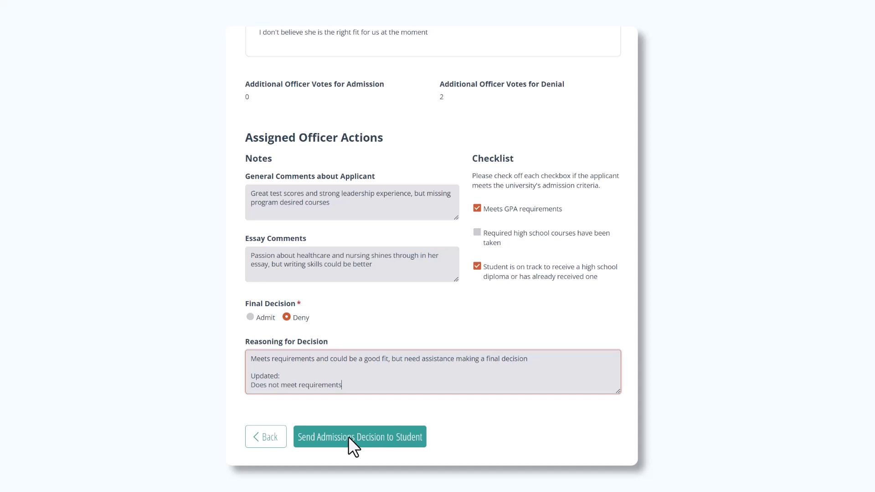
click(359, 437)
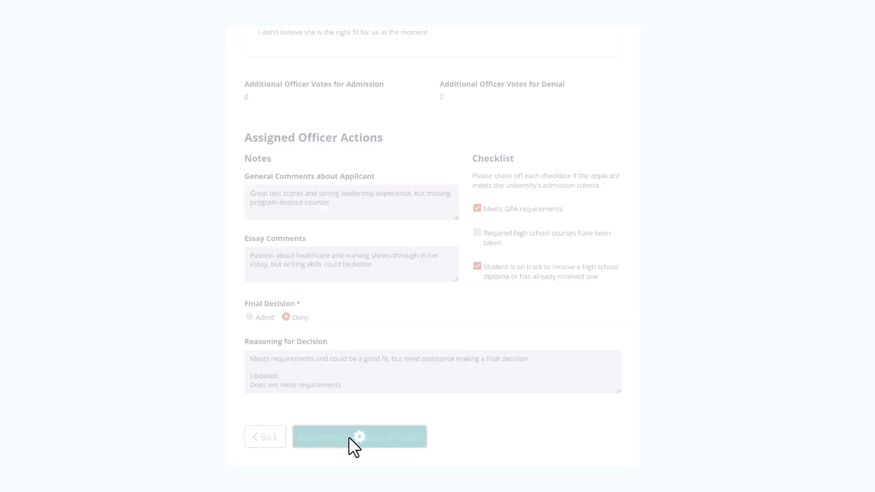
click(359, 437)
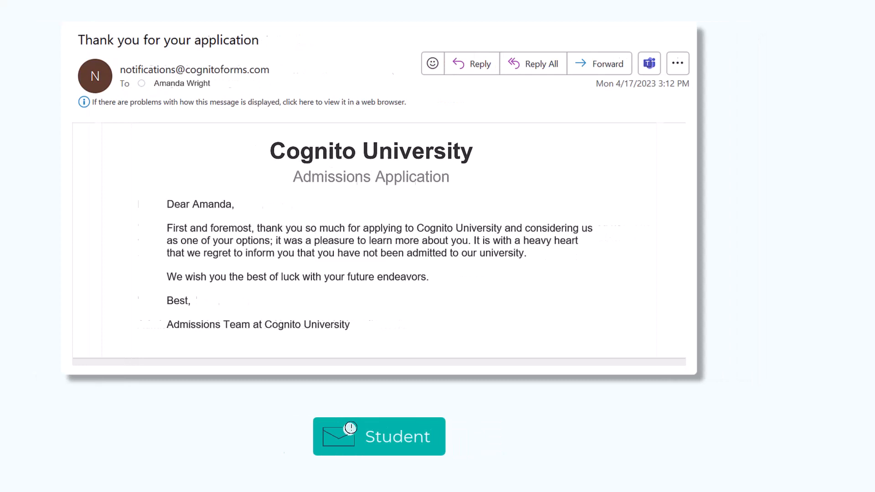
Step: Set Final Decision to Admit, add 'Department approval received', and send the acceptance
click(379, 437)
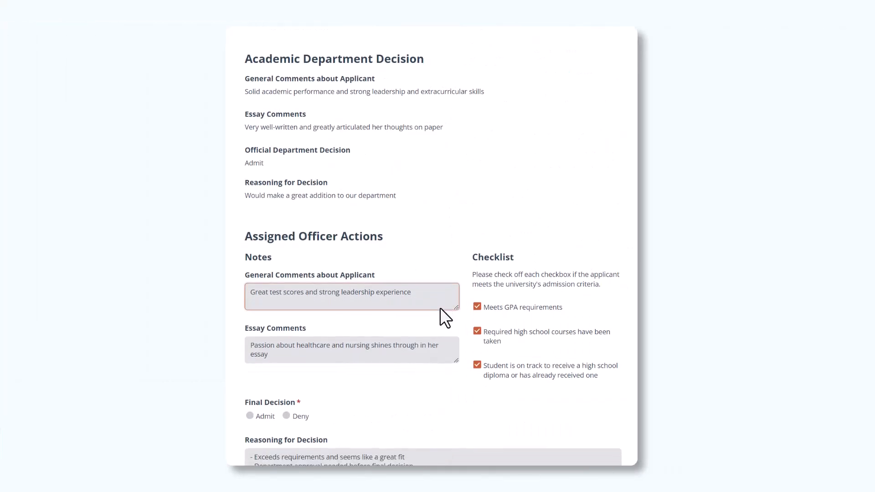
scroll(down, 3)
text(Department approval rece)
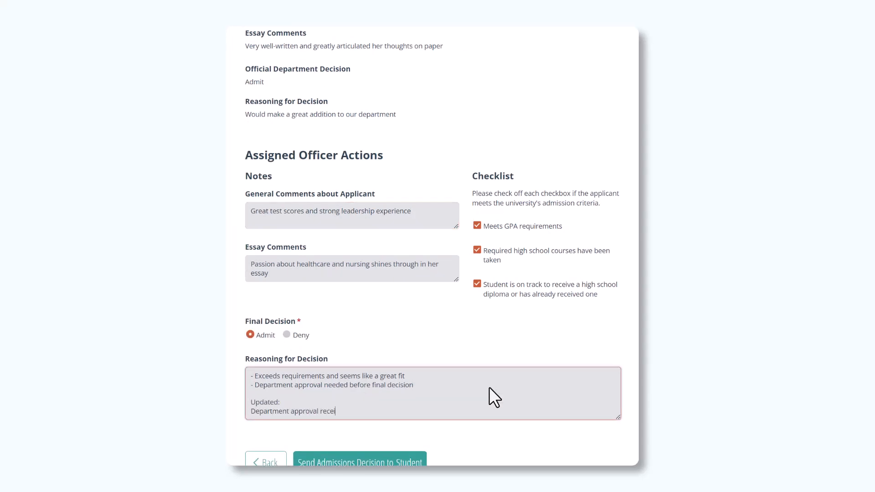
text(ved)
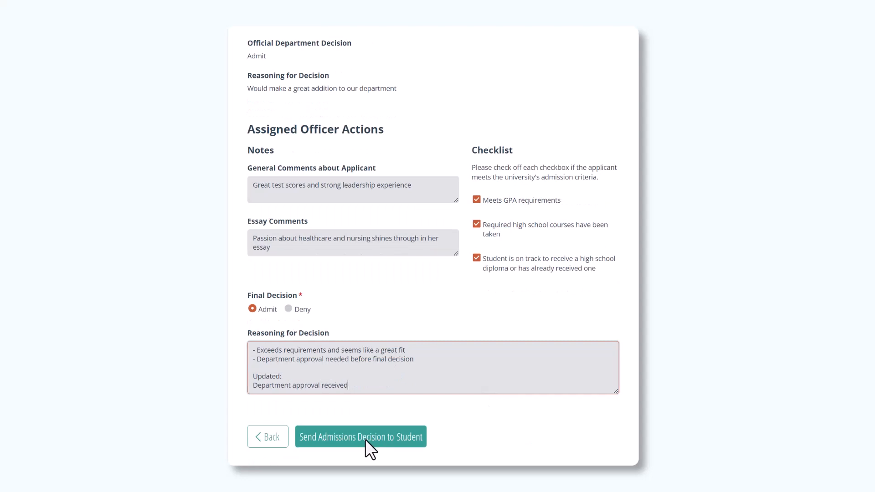
click(360, 437)
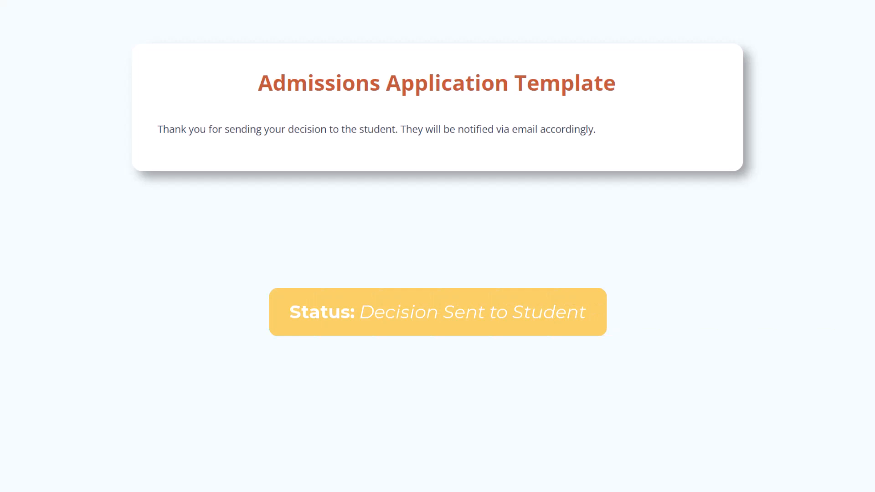
click(437, 445)
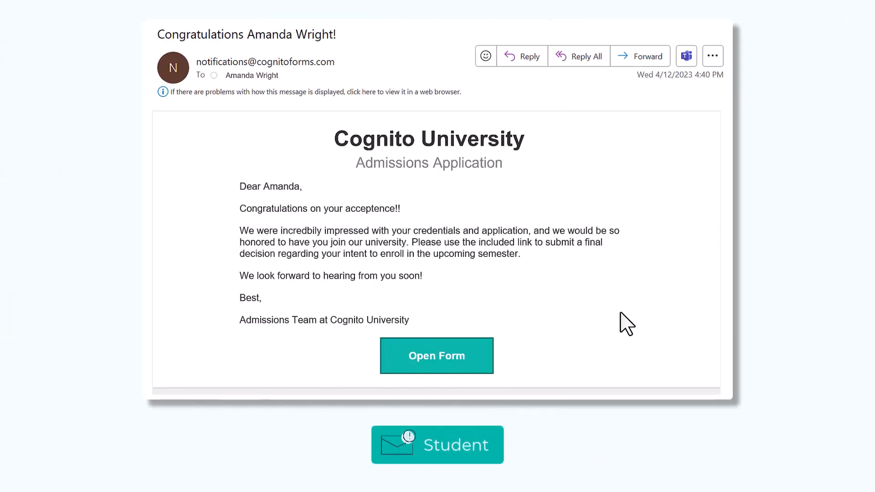
mouse_move(472, 357)
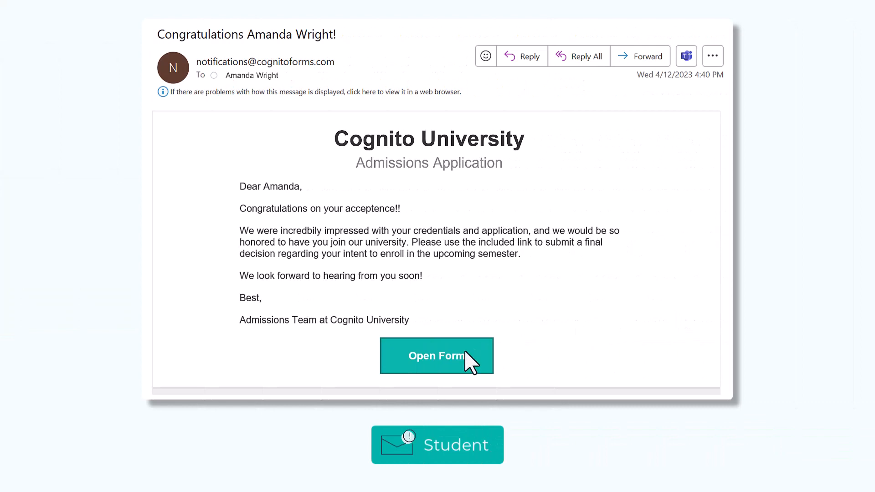
Step: Open the student decision form, choose 'Accept - I intend to enroll!', and send it
click(437, 355)
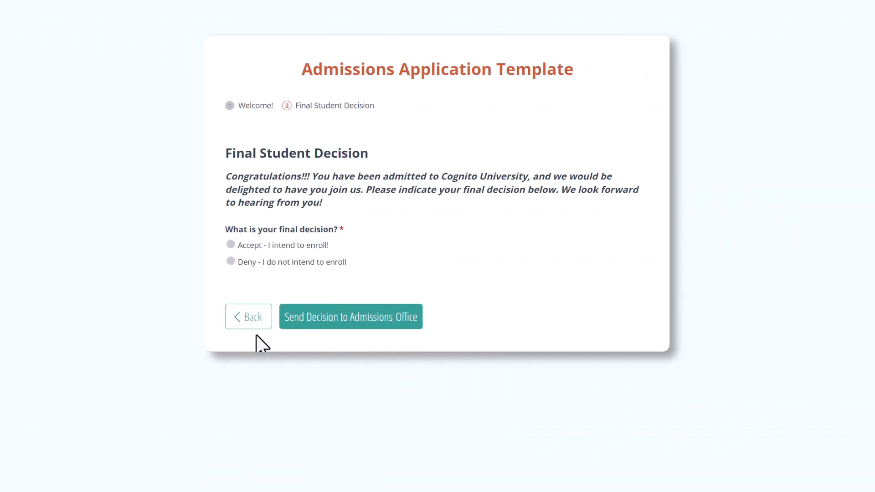
mouse_move(449, 252)
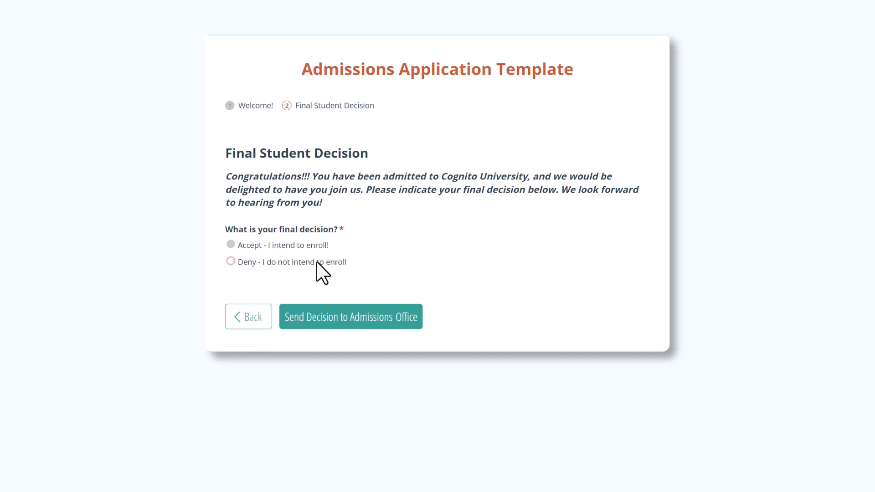
click(231, 262)
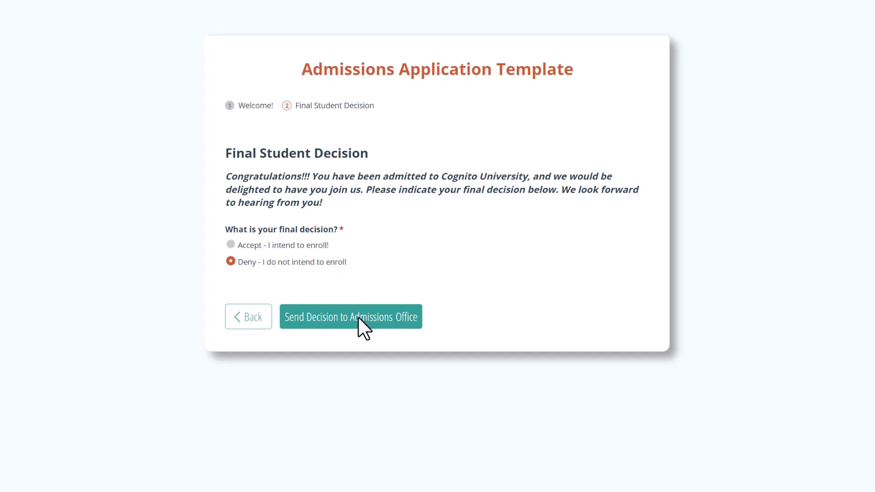
click(350, 317)
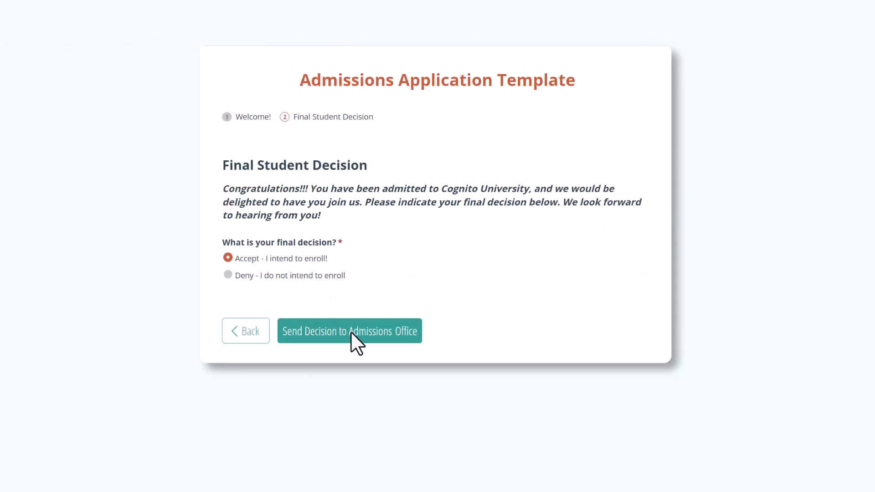
click(349, 330)
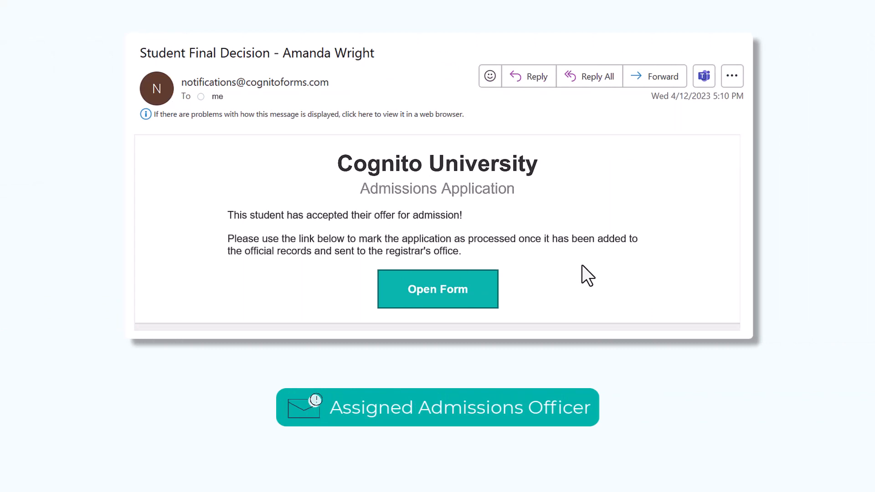
mouse_move(440, 299)
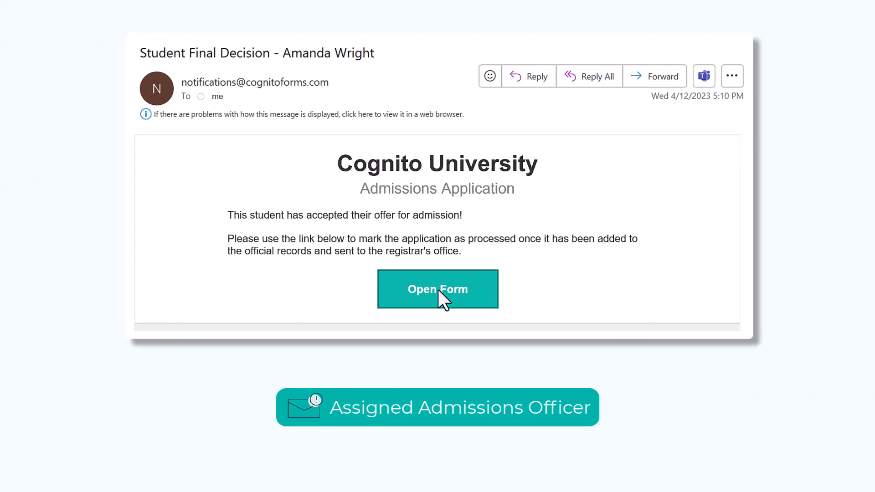
Step: Open the accepted application from the email, tick 'Yes' for further processing, and complete it
click(438, 289)
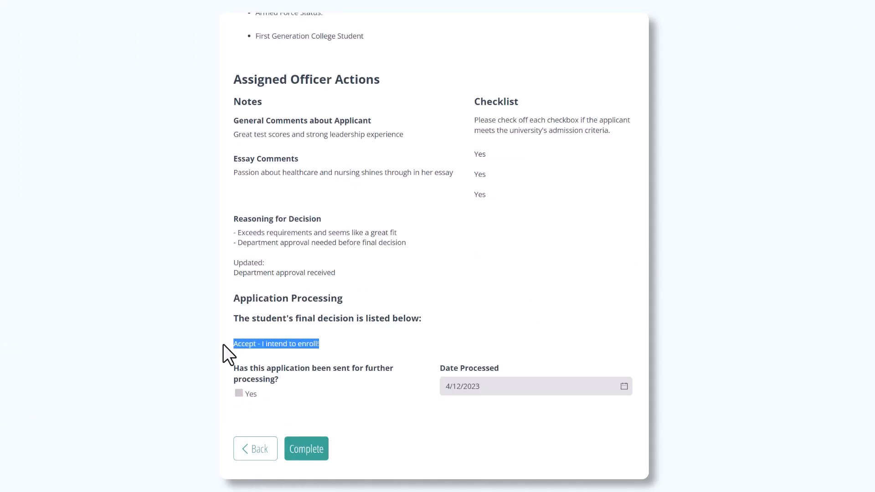
click(239, 393)
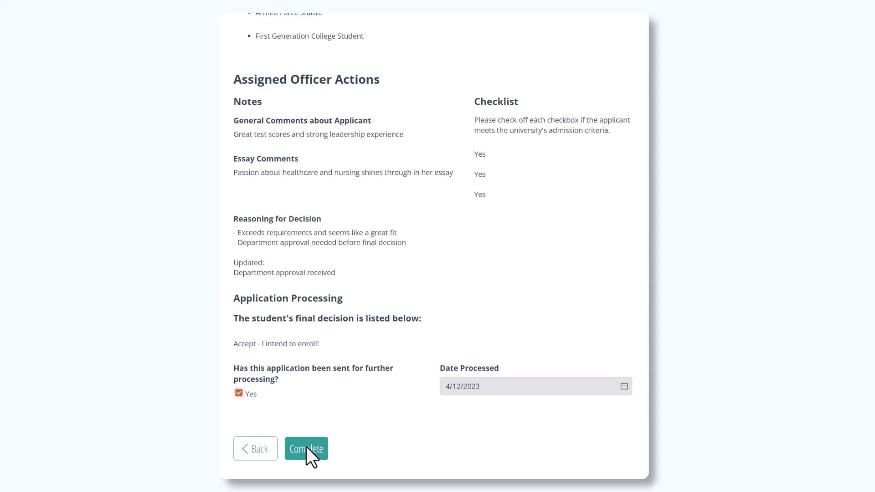
click(306, 448)
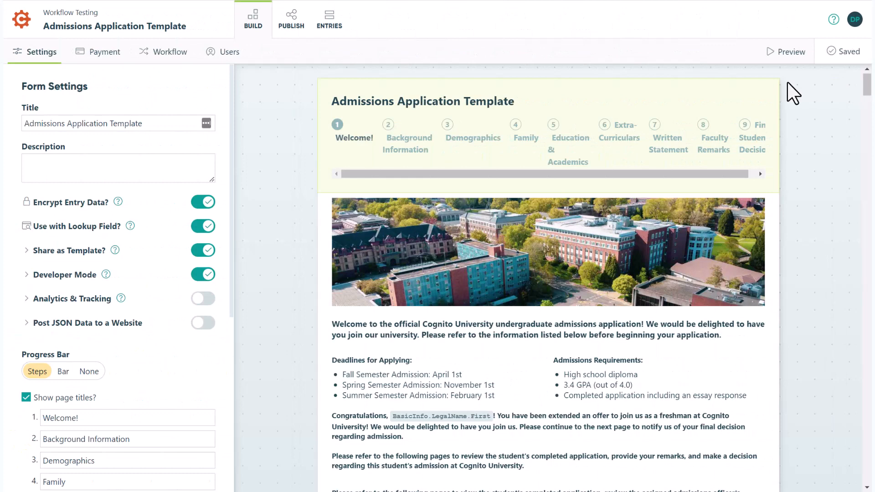
Step: Bring up the 'When' condition that shows the Congratulations content block
scroll(down, 3)
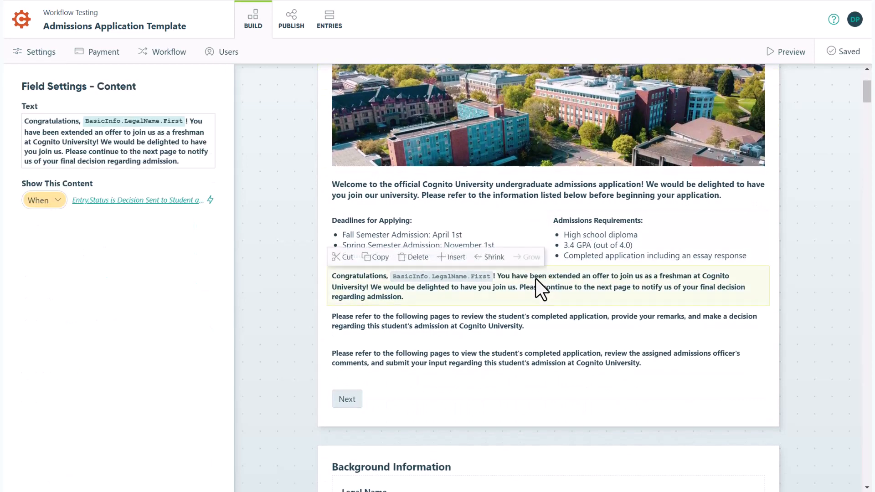
mouse_move(134, 214)
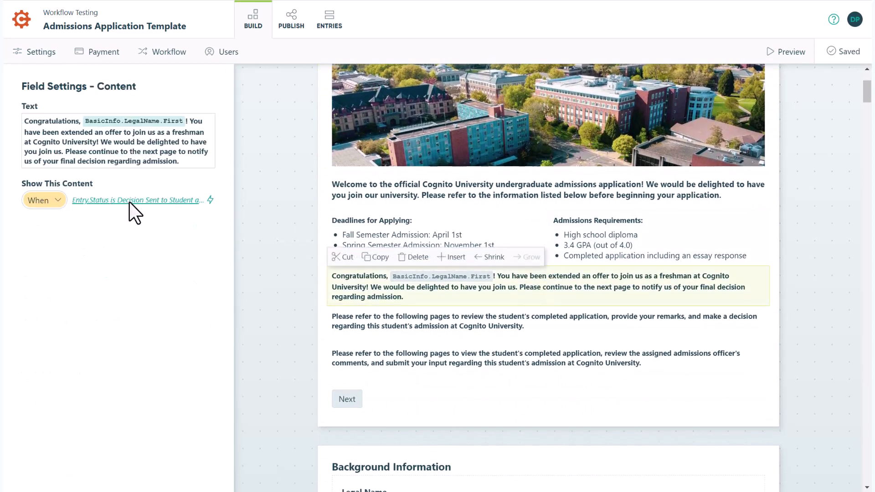
click(137, 199)
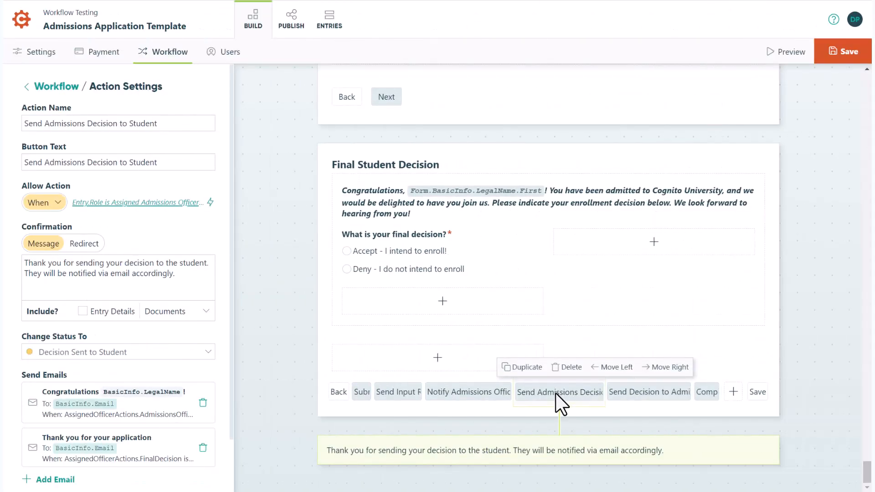
mouse_move(192, 410)
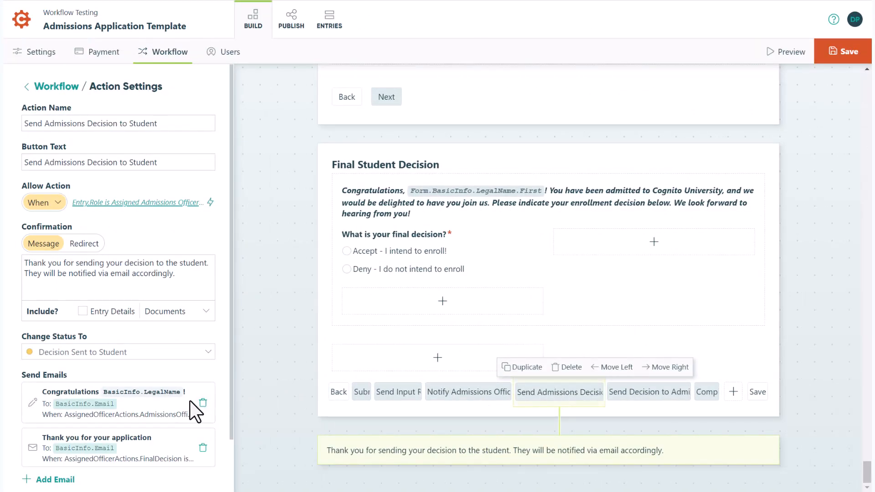
mouse_move(176, 463)
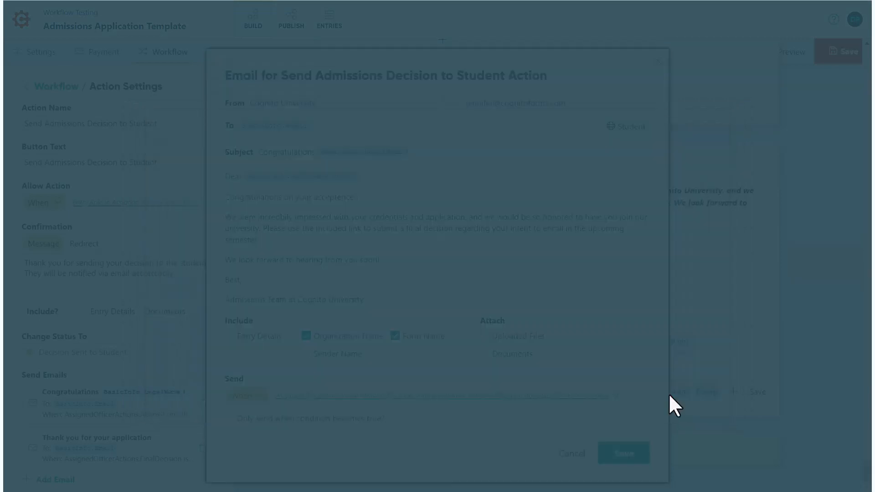
Step: Review the student rejection email and the condition that sends it
click(569, 453)
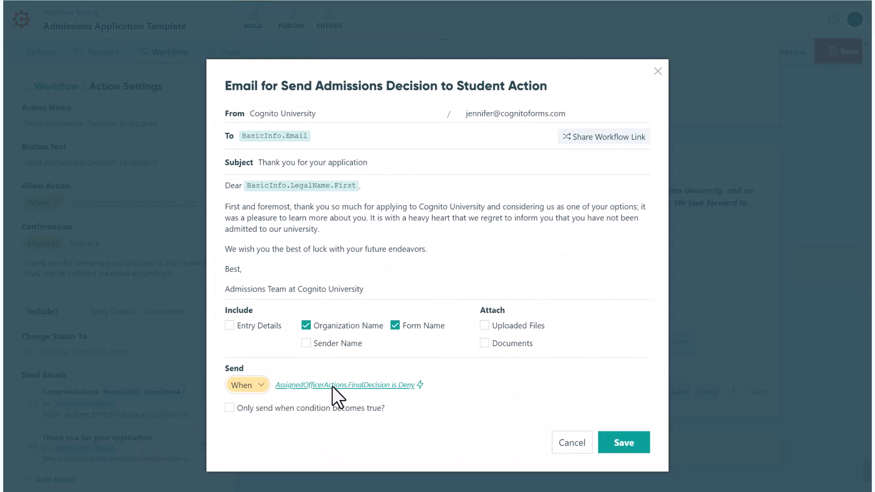
click(345, 385)
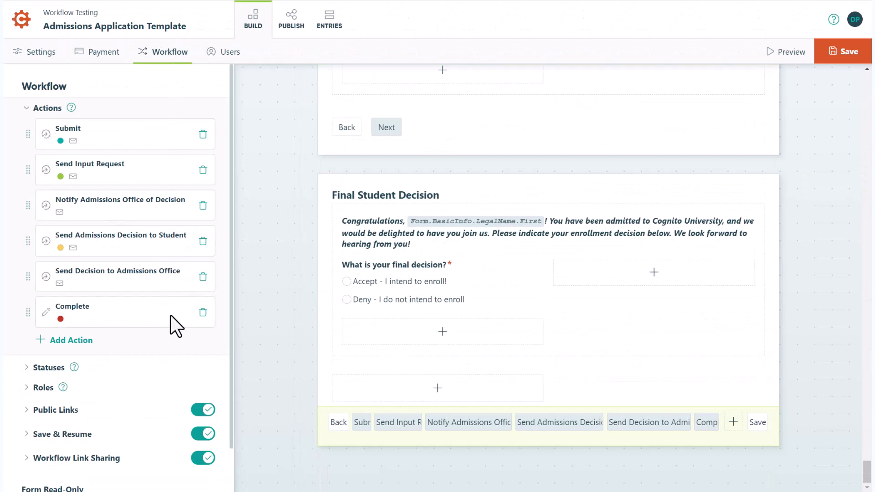
Step: Expand Statuses and view Application Closed's automatic-assignment condition
click(48, 368)
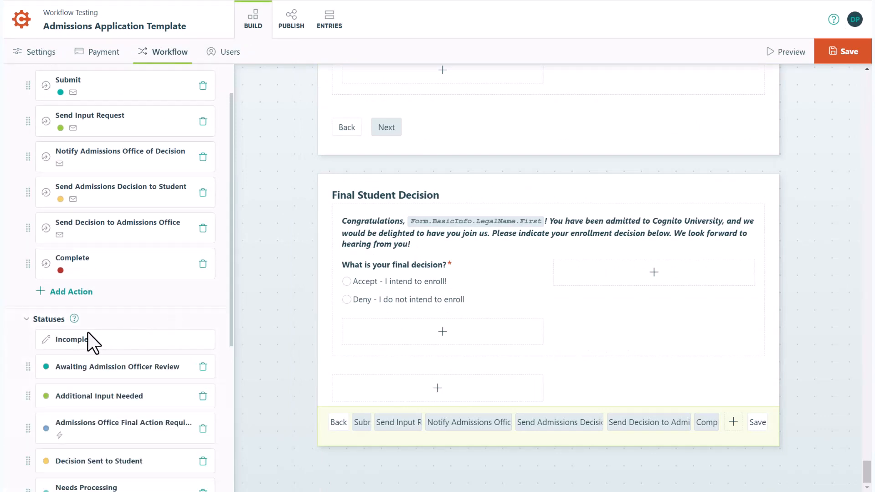
scroll(down, 3)
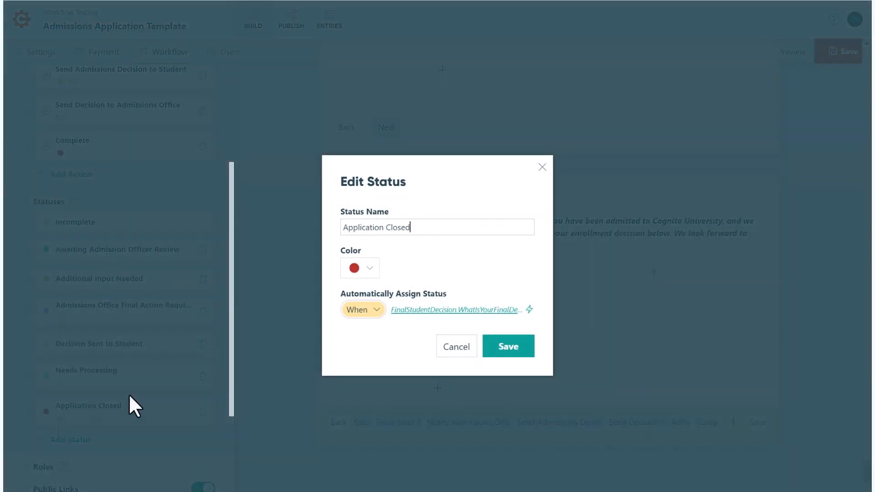
mouse_move(443, 321)
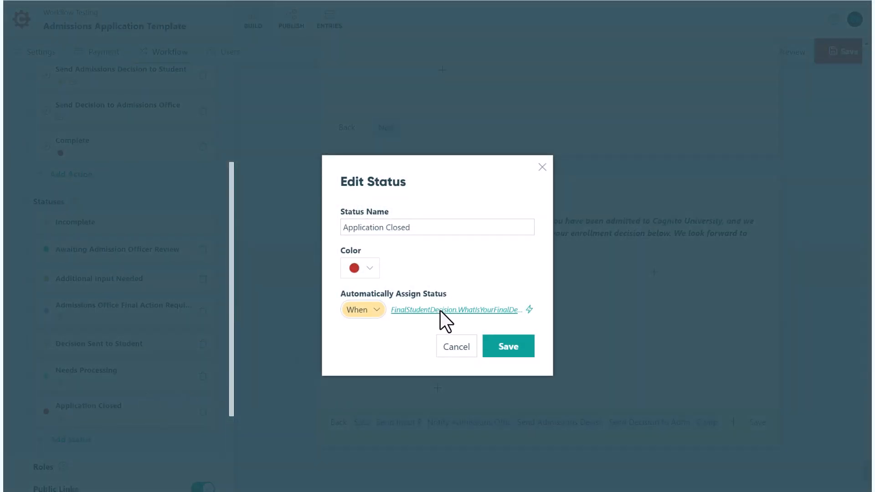
click(457, 310)
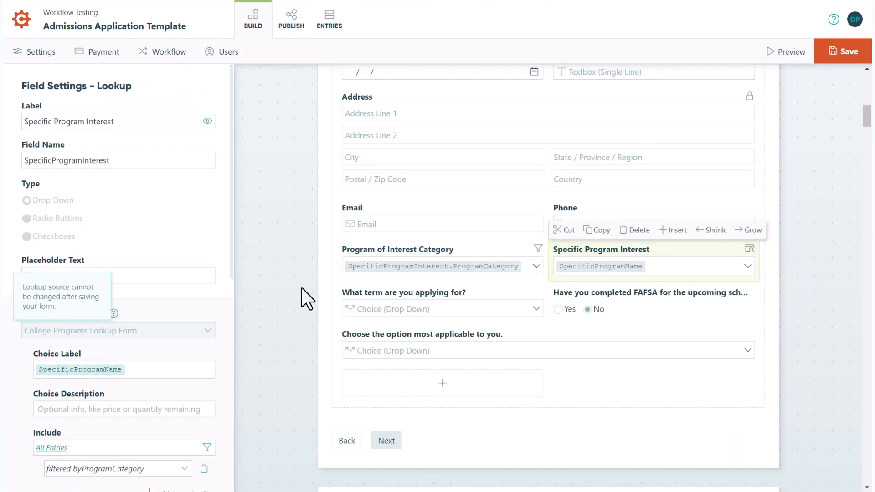
Step: View the Program of Interest Category cascade filter field's settings
click(441, 267)
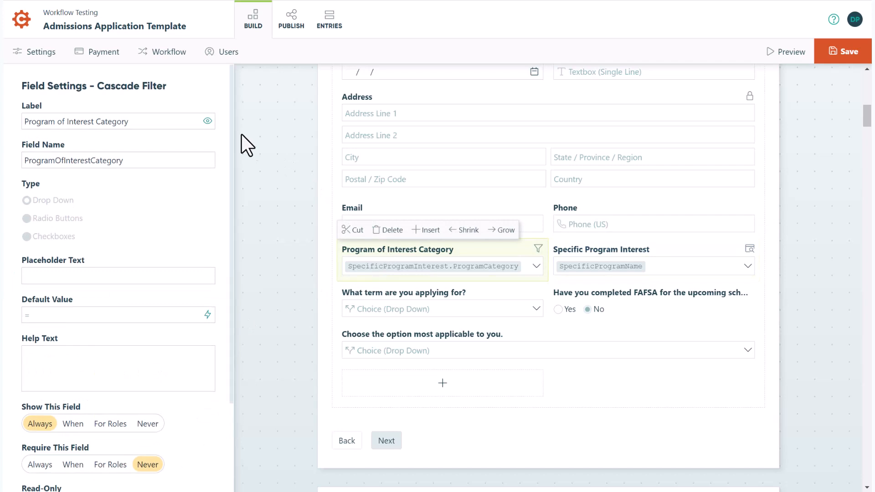
mouse_move(163, 104)
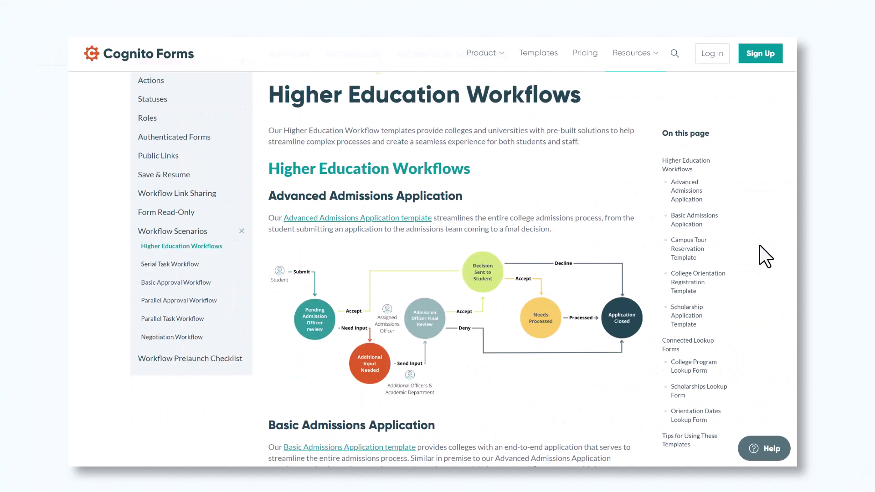
Step: Expand and collapse the academic department emails tip and the degree-program staff tip
scroll(down, 3)
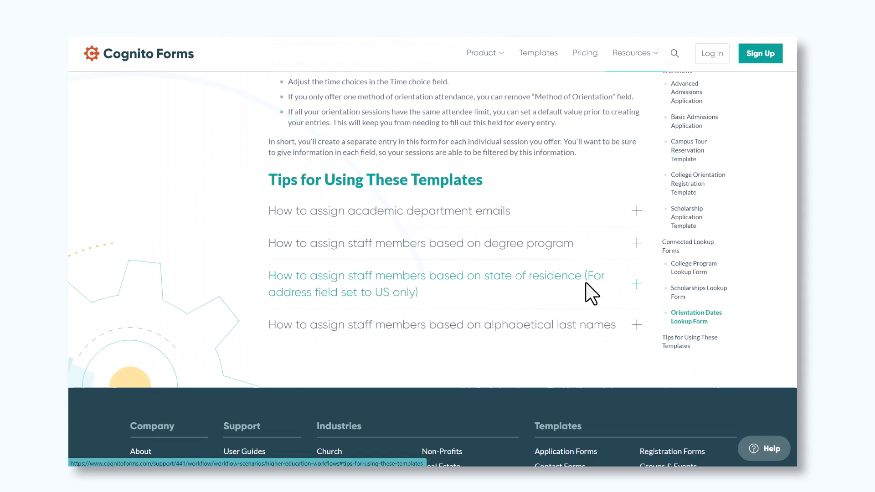
click(636, 211)
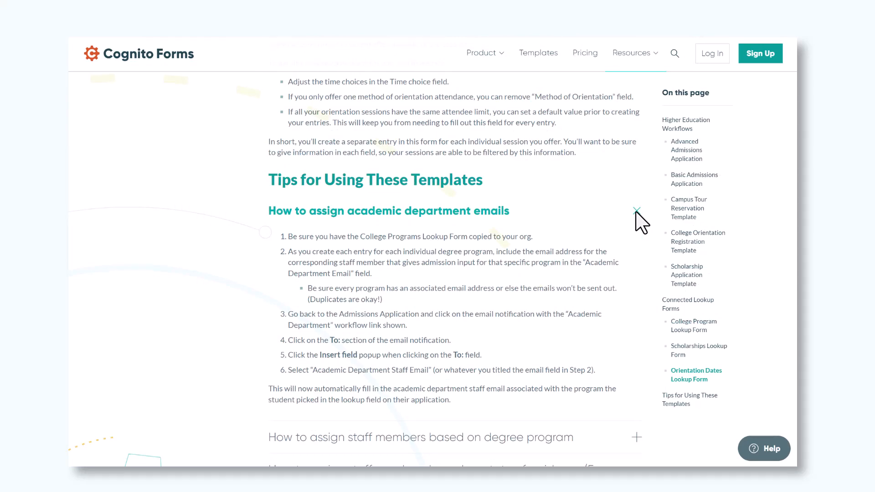
click(635, 211)
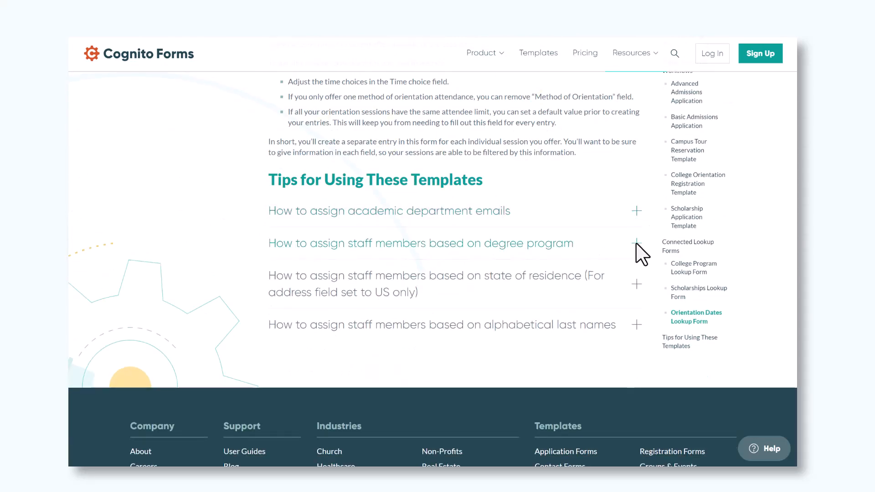
click(636, 243)
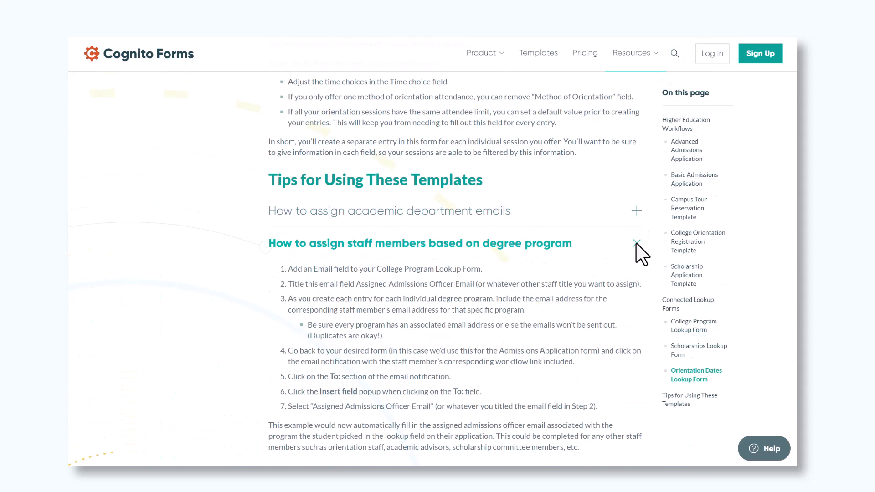
click(635, 243)
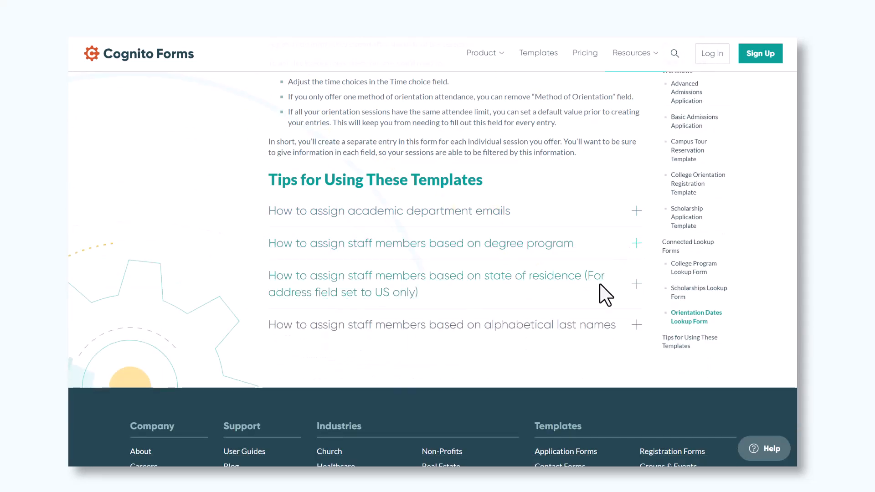
mouse_move(585, 353)
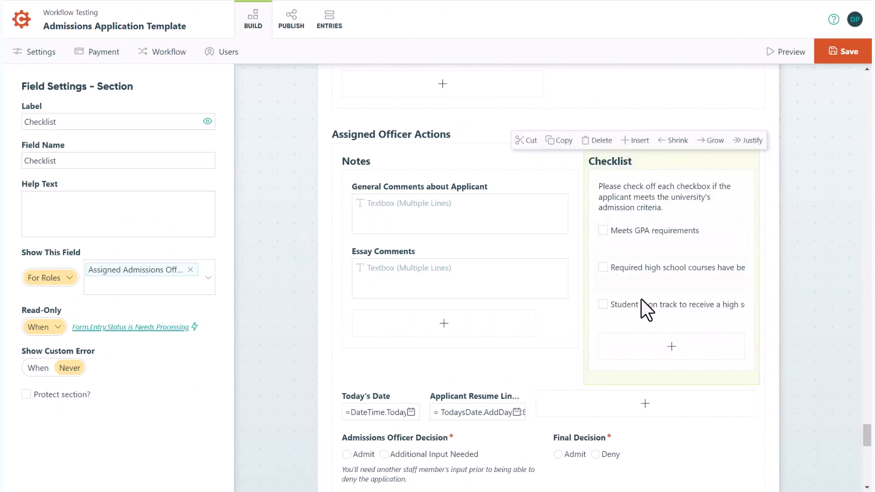
Step: Add a new default action under the form's Workflow actions and view its settings
scroll(up, 3)
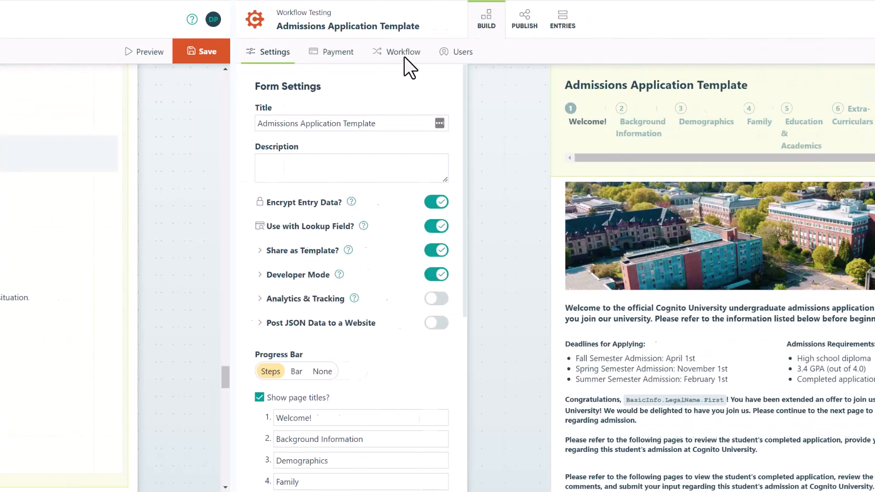
click(403, 51)
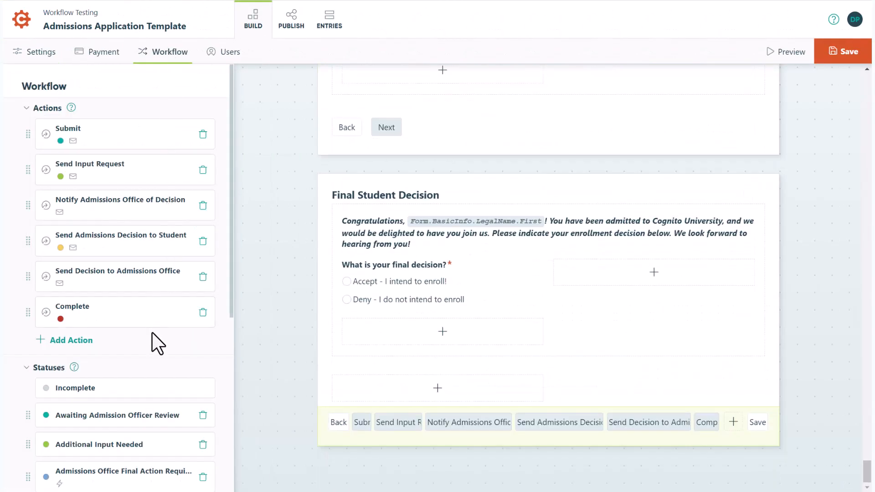
click(71, 340)
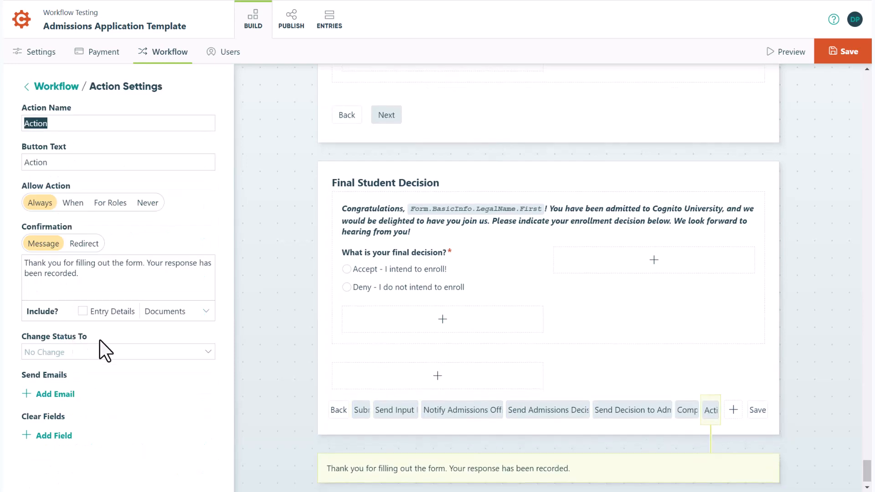
click(118, 352)
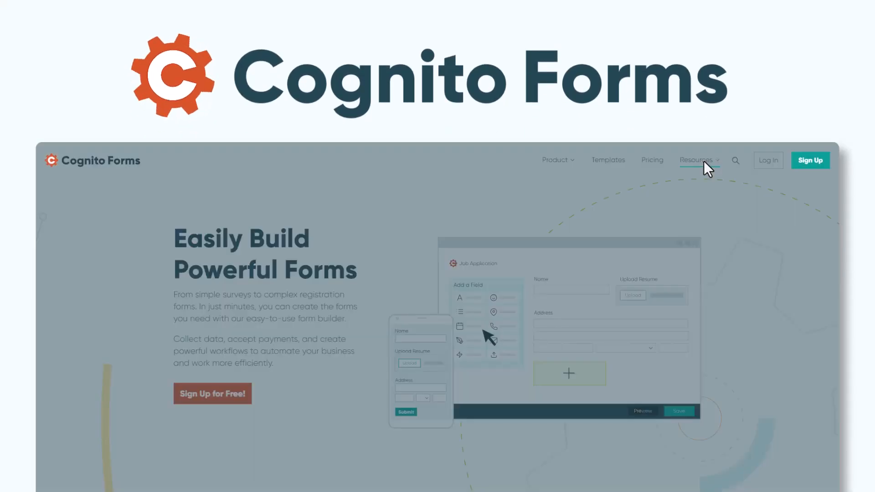
Step: Open the Resources menu listing User Guides, Best Practices, Customer Stories and more
click(696, 160)
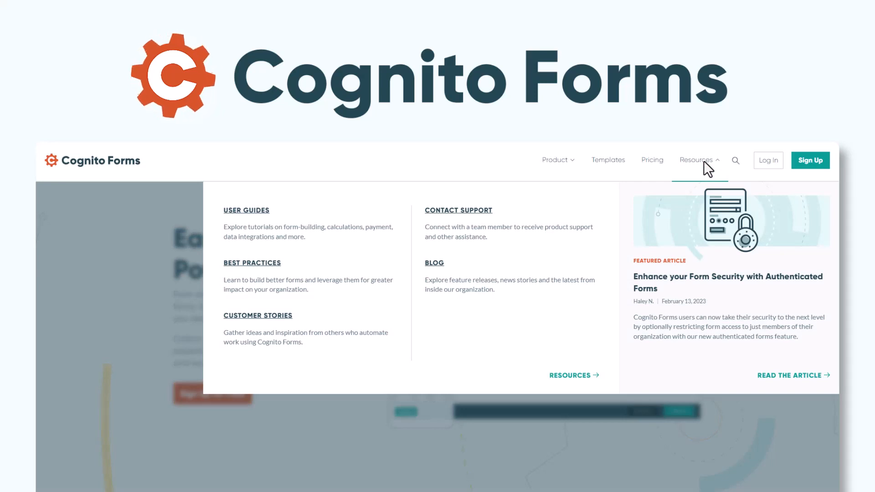